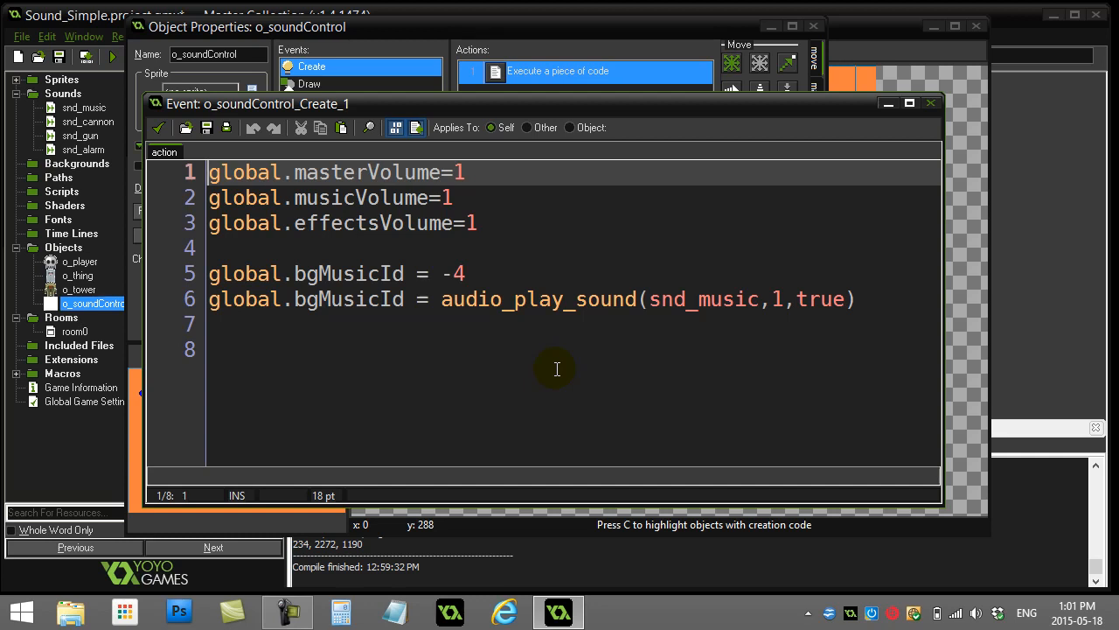
mouse_move(559, 369)
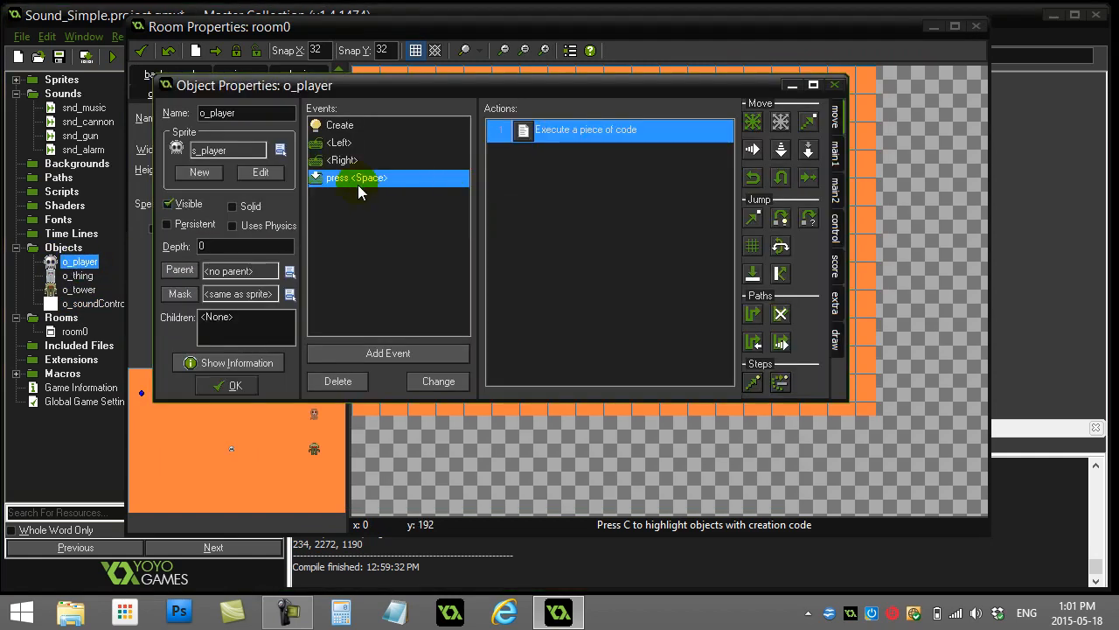
Review the Space press audio_play_sound code, test-run the game, then return to the code.
double_click(609, 130)
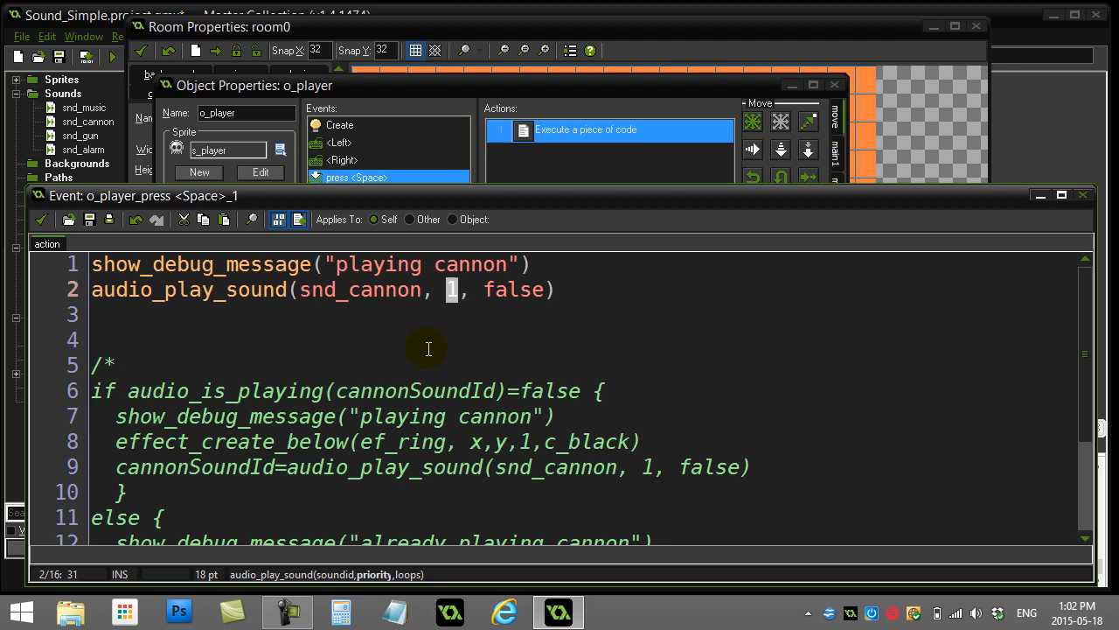
mouse_move(396, 320)
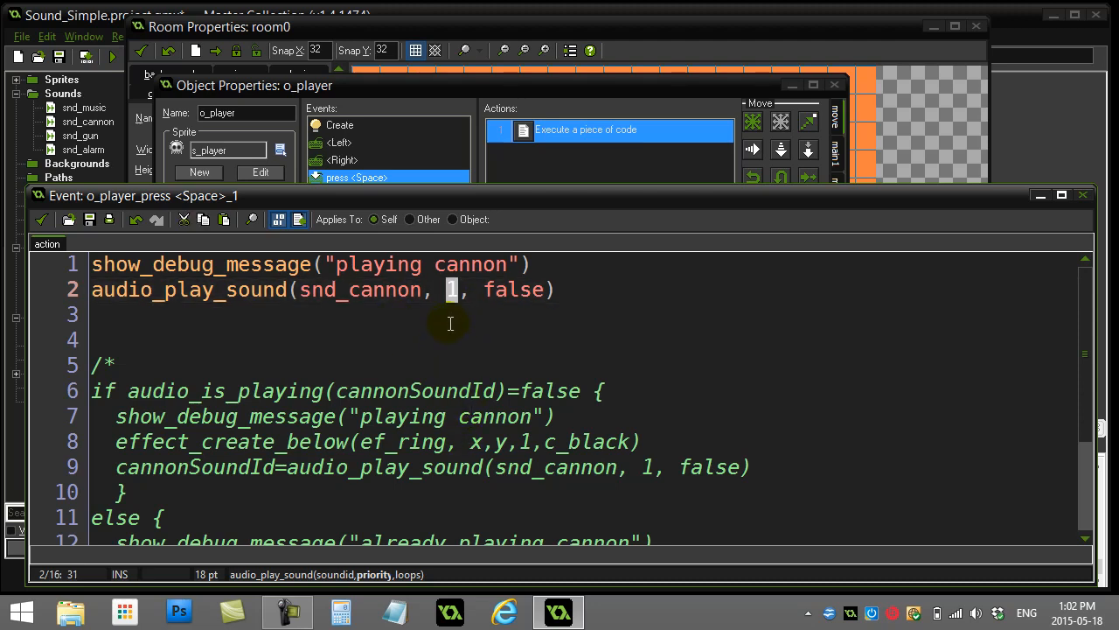
mouse_move(452, 320)
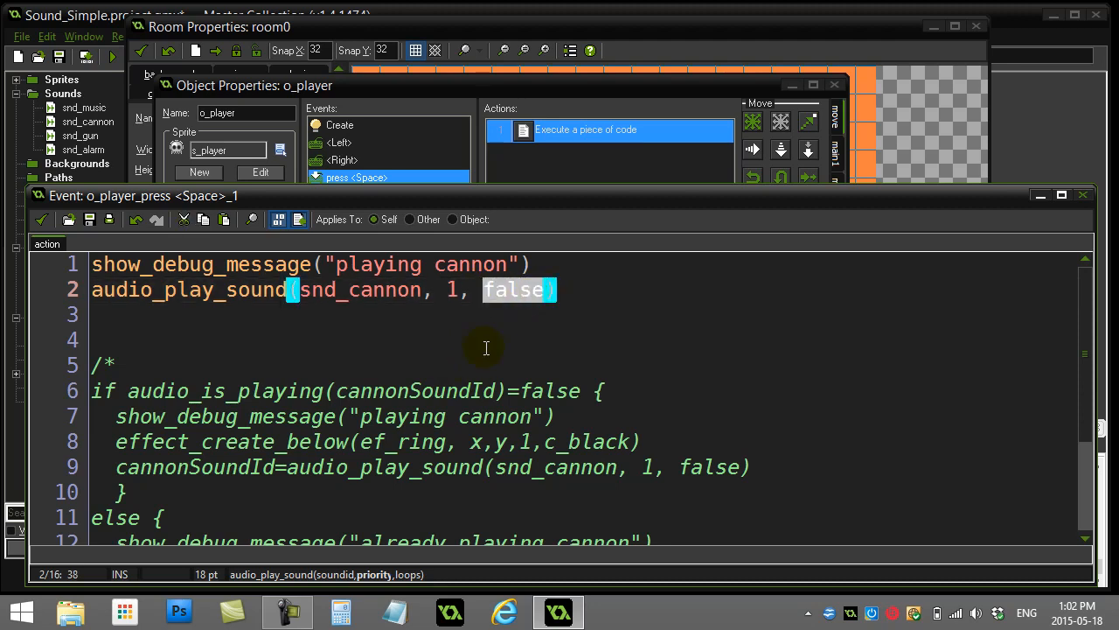
mouse_move(404, 573)
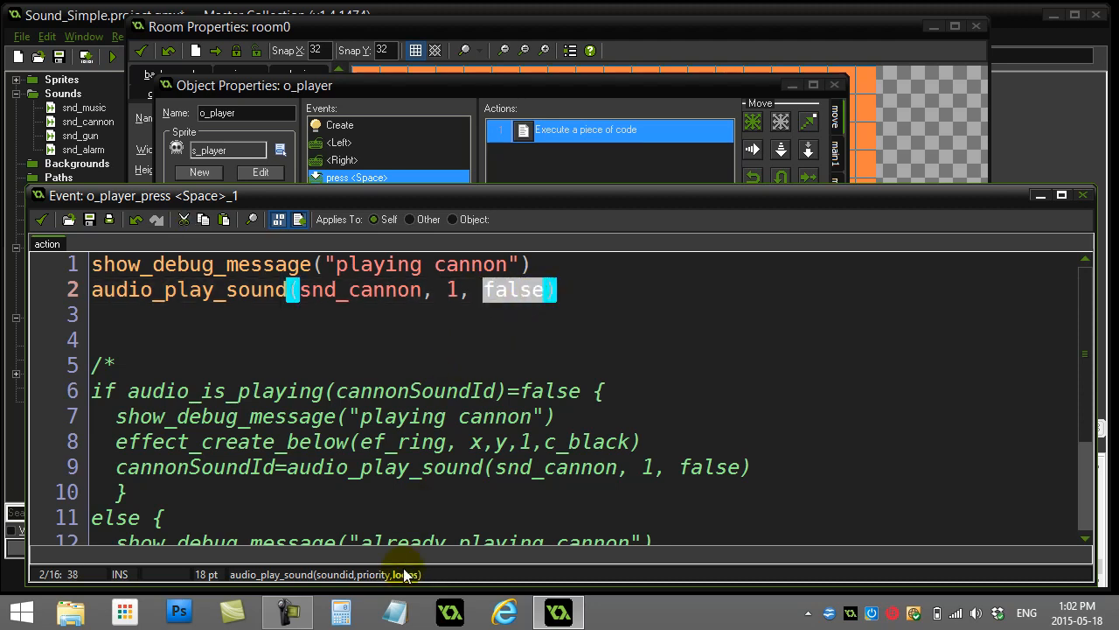
mouse_move(410, 584)
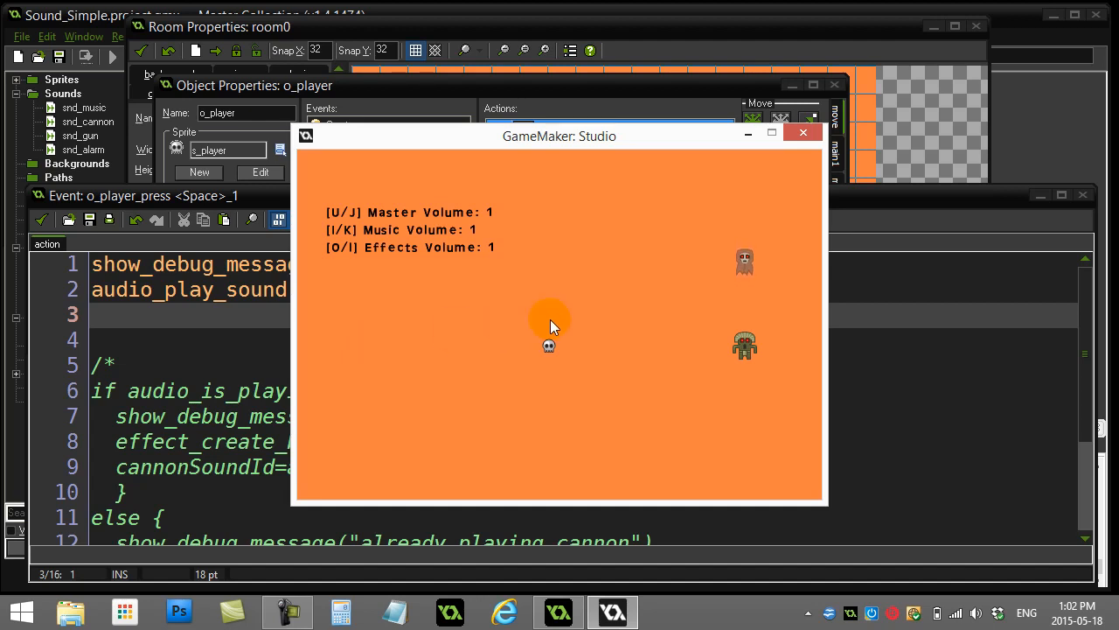
click(804, 132)
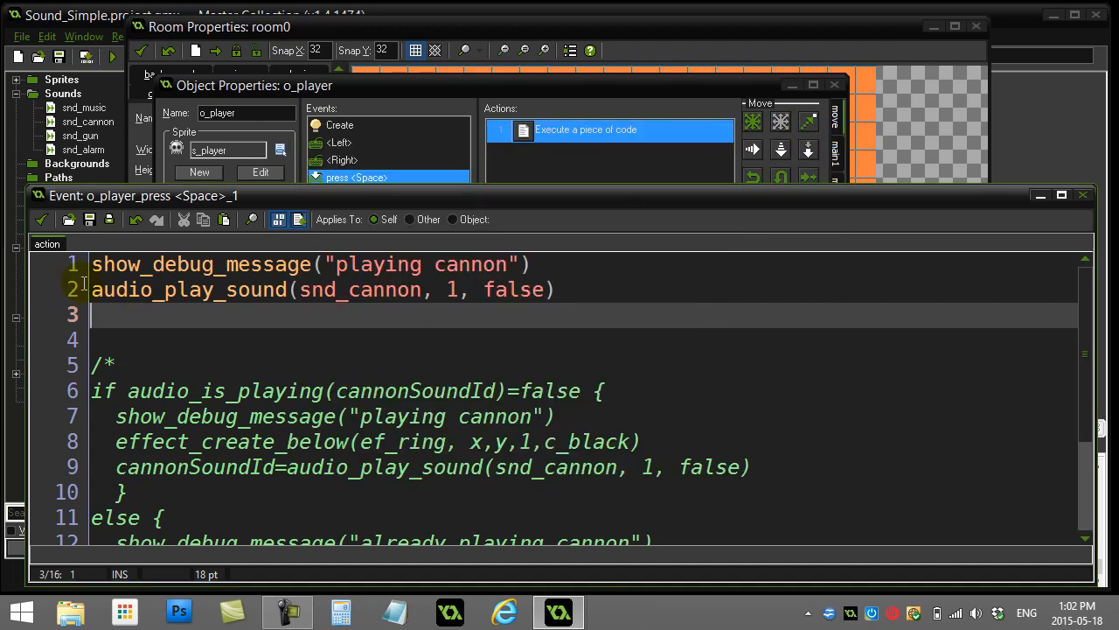
mouse_move(43, 220)
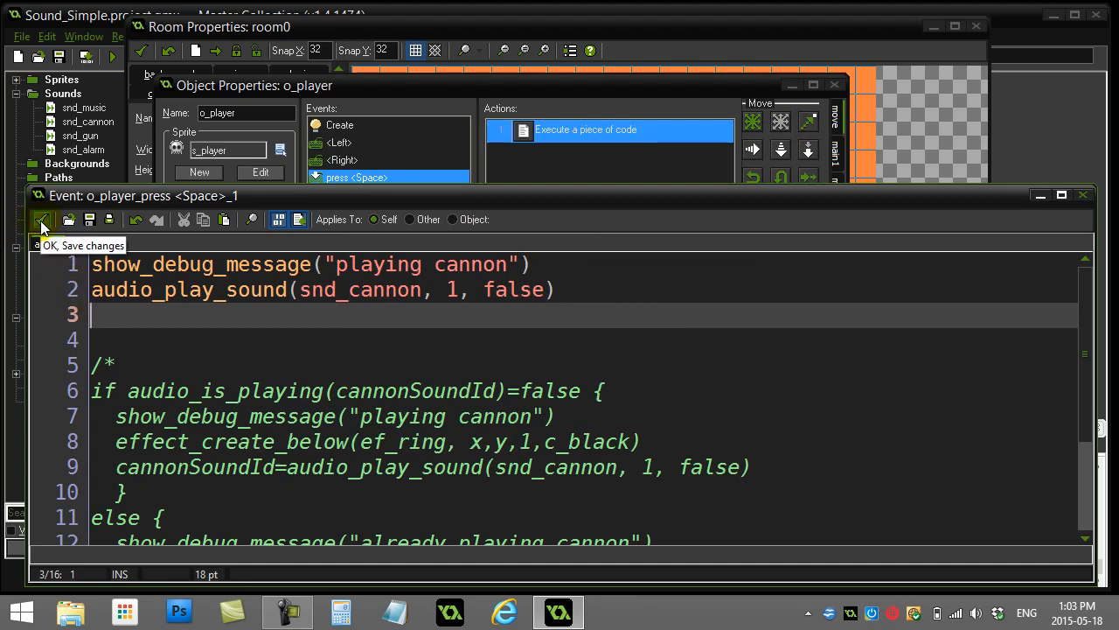
Reopen the Space code, comment out line 2 with //, and uncomment the if block.
click(42, 220)
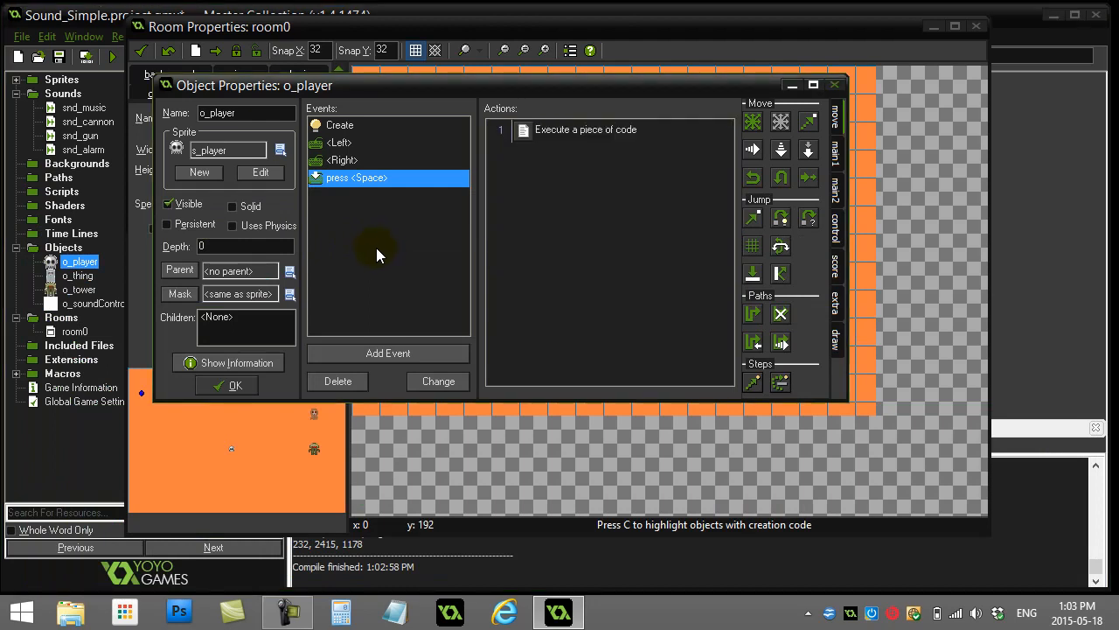
mouse_move(382, 255)
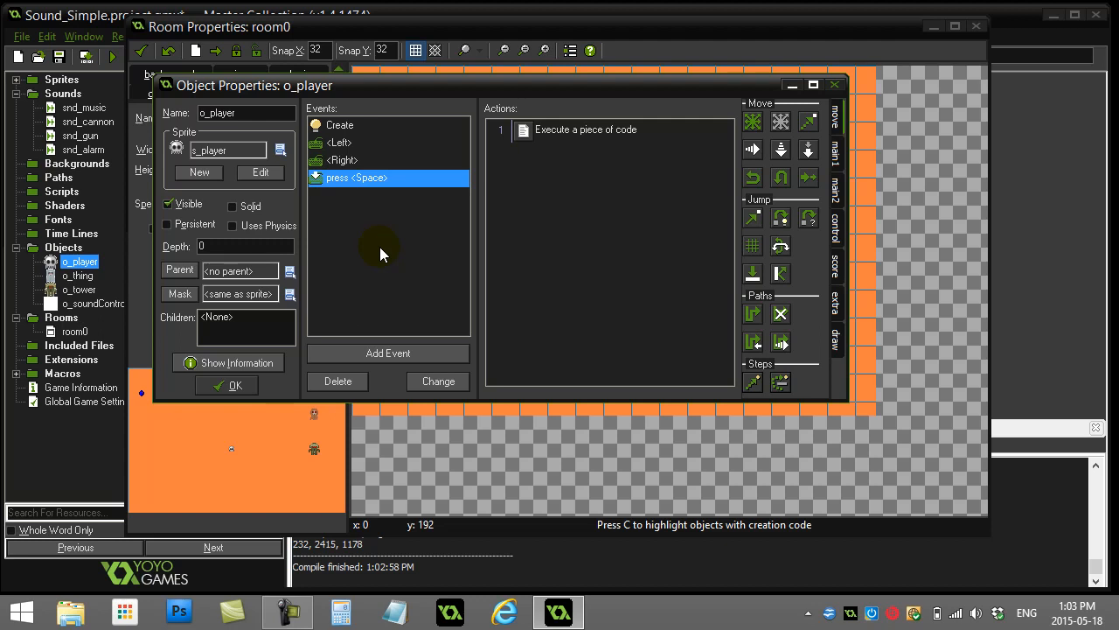
click(586, 130)
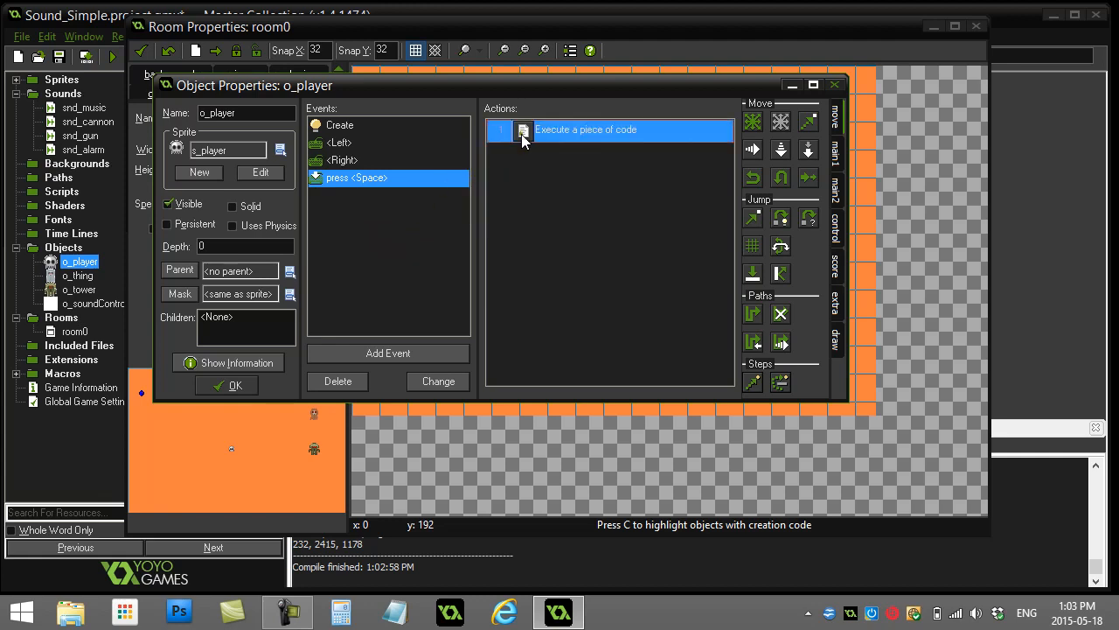
double_click(604, 129)
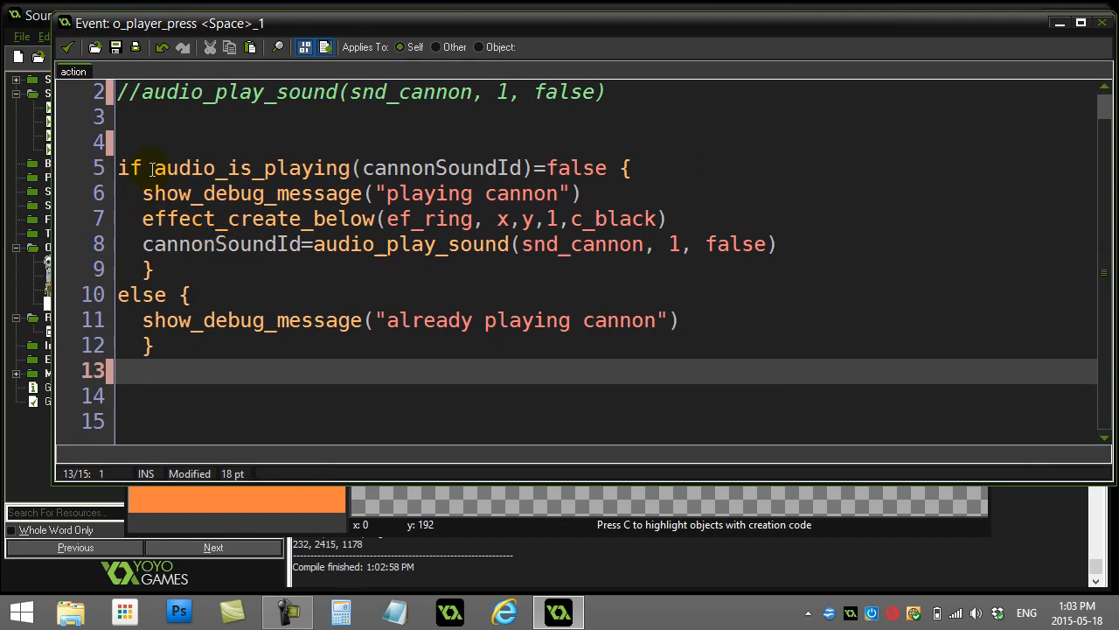
double_click(254, 168)
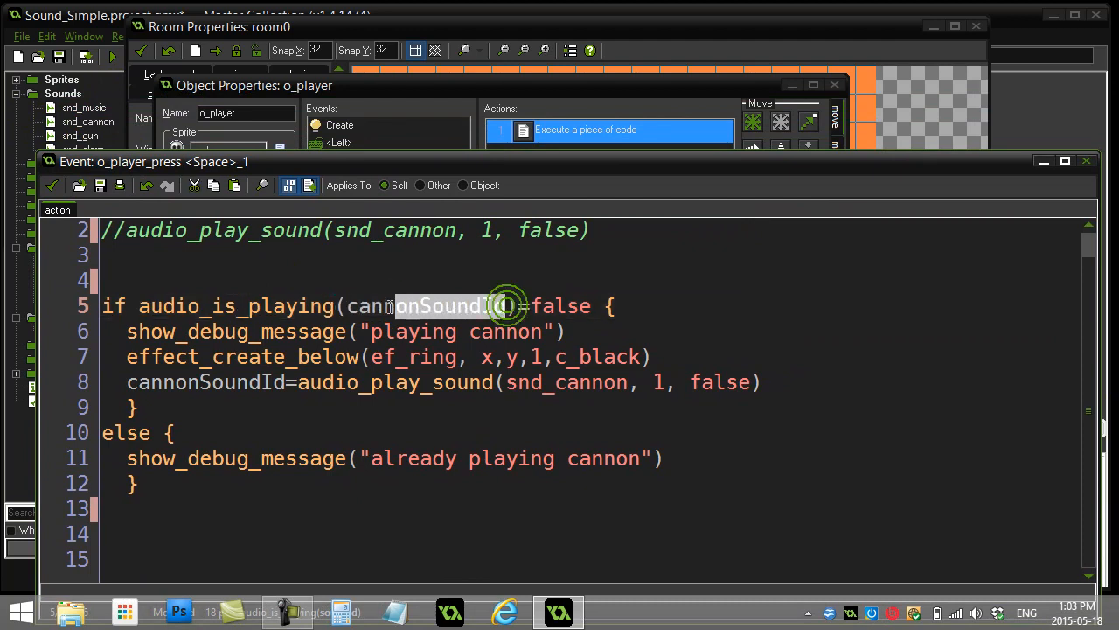
Replace cannonSoundId in the audio_is_playing condition with snd_cannon.
double_click(426, 306)
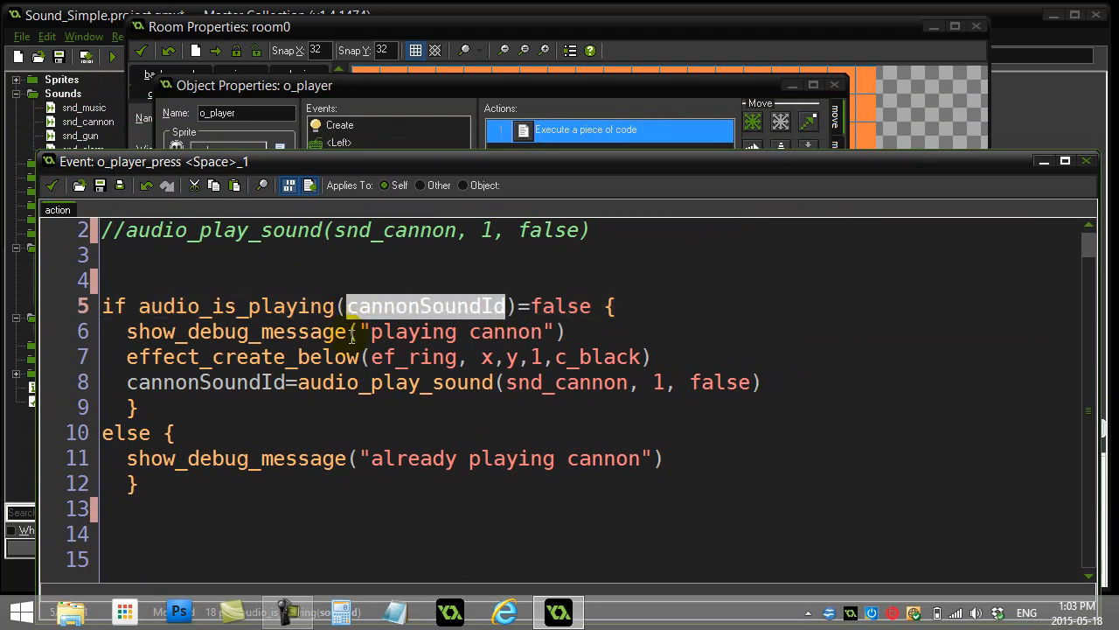
text(snd_cannon)
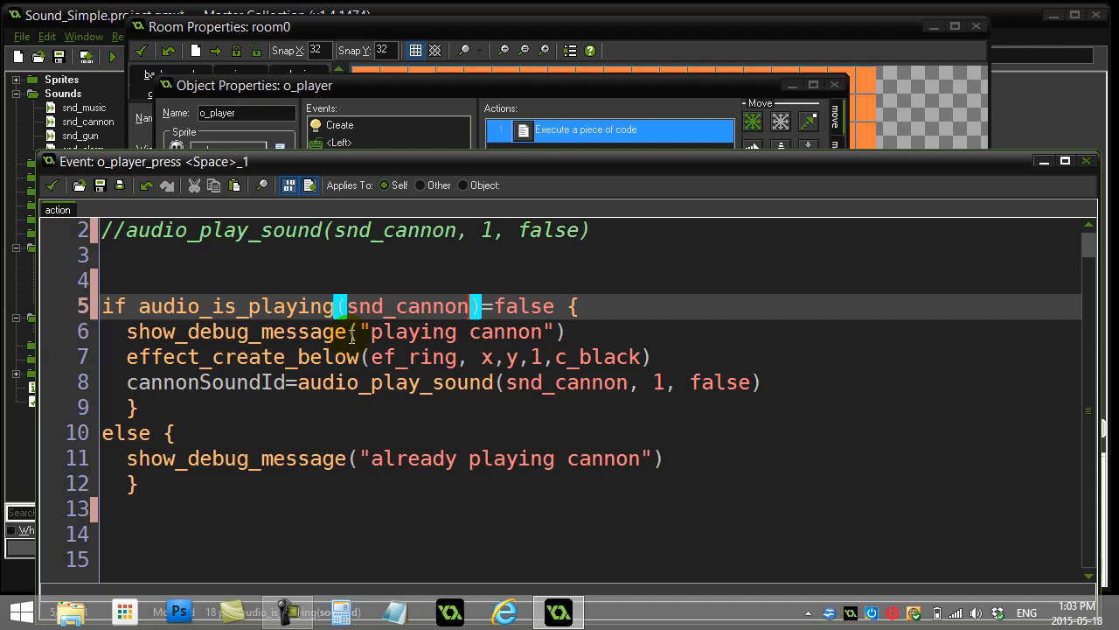
mouse_move(206, 315)
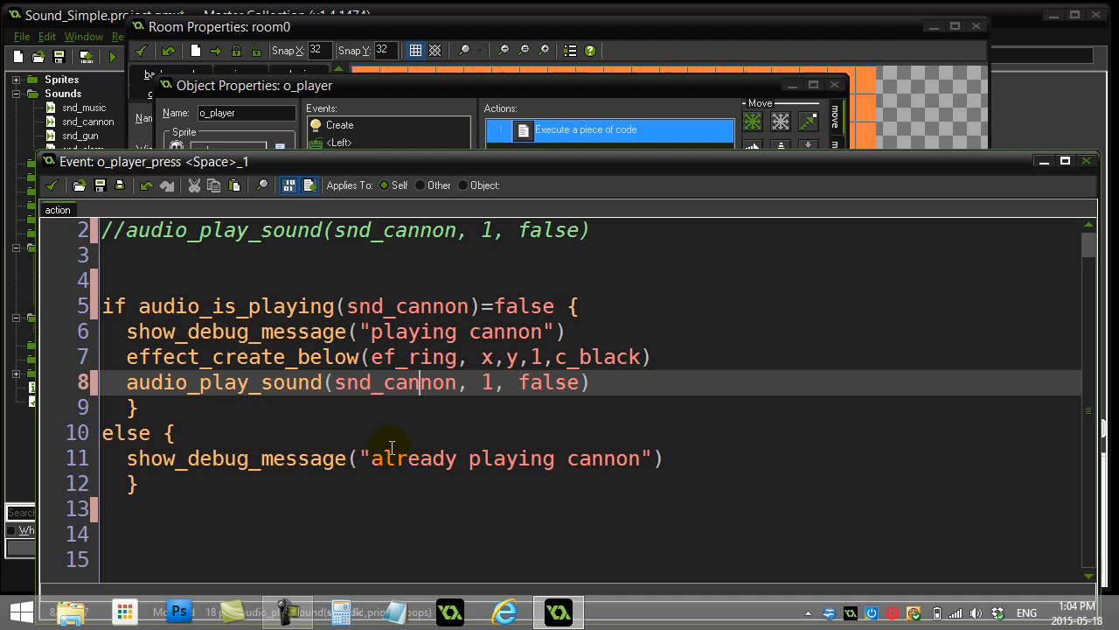
mouse_move(516, 465)
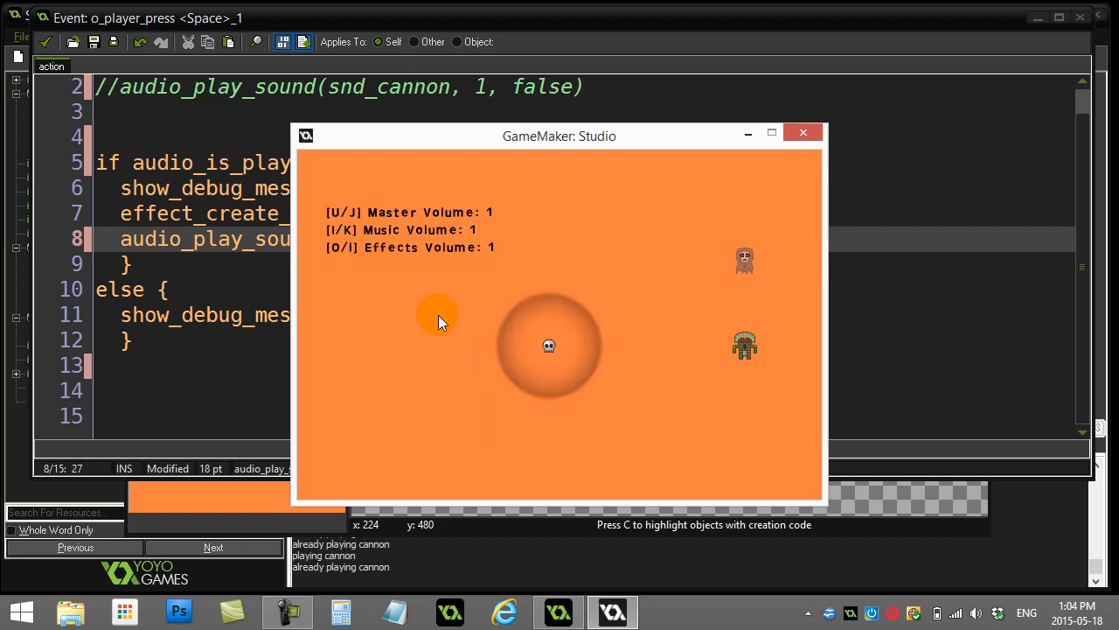
Fire the cannon with Space in the test run, then close the game window.
key(space)
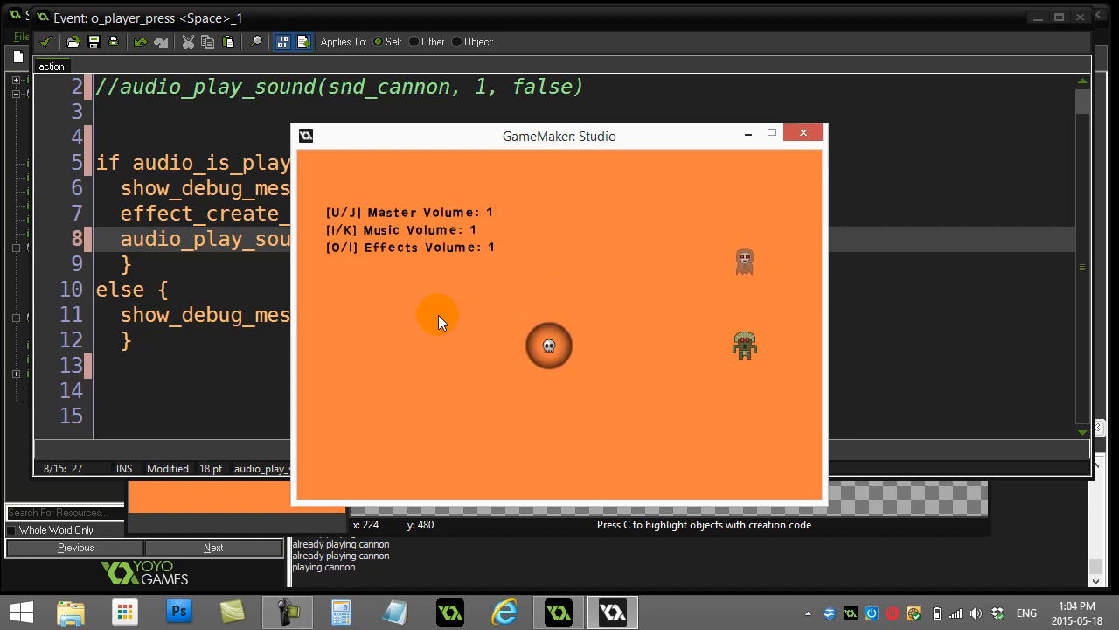
click(803, 132)
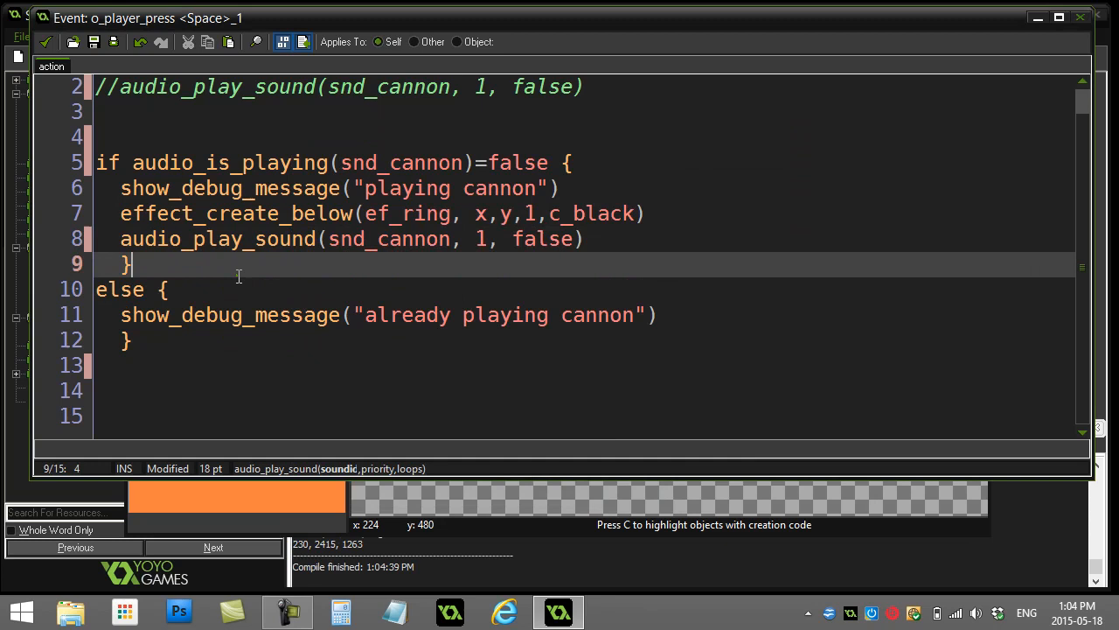
Save and close the Space press code, returning to o_player's event list.
click(247, 302)
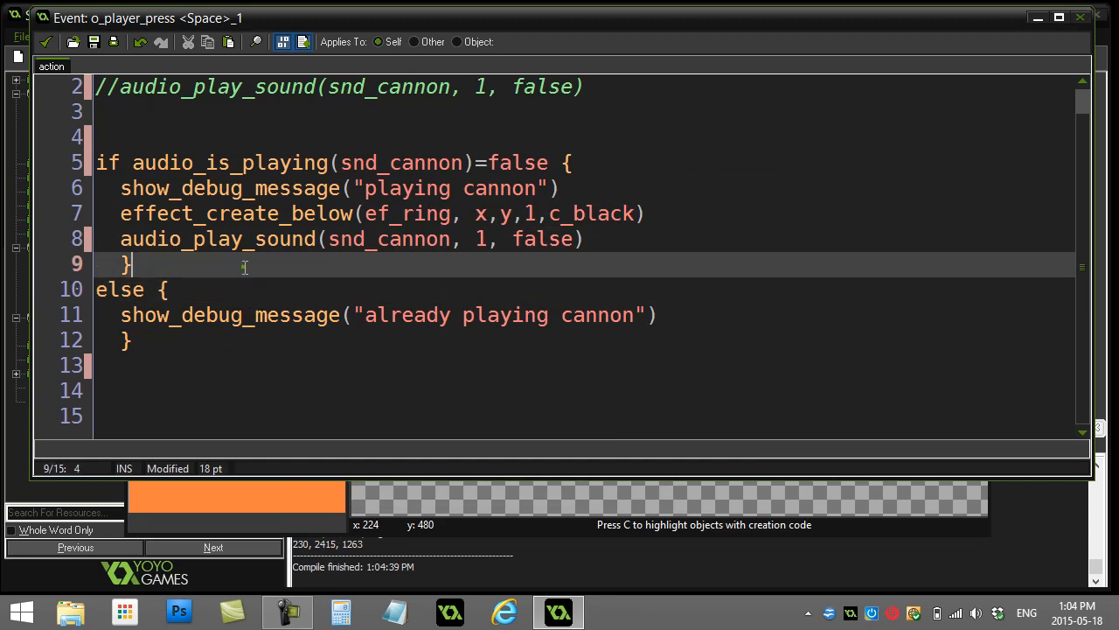
double_click(402, 163)
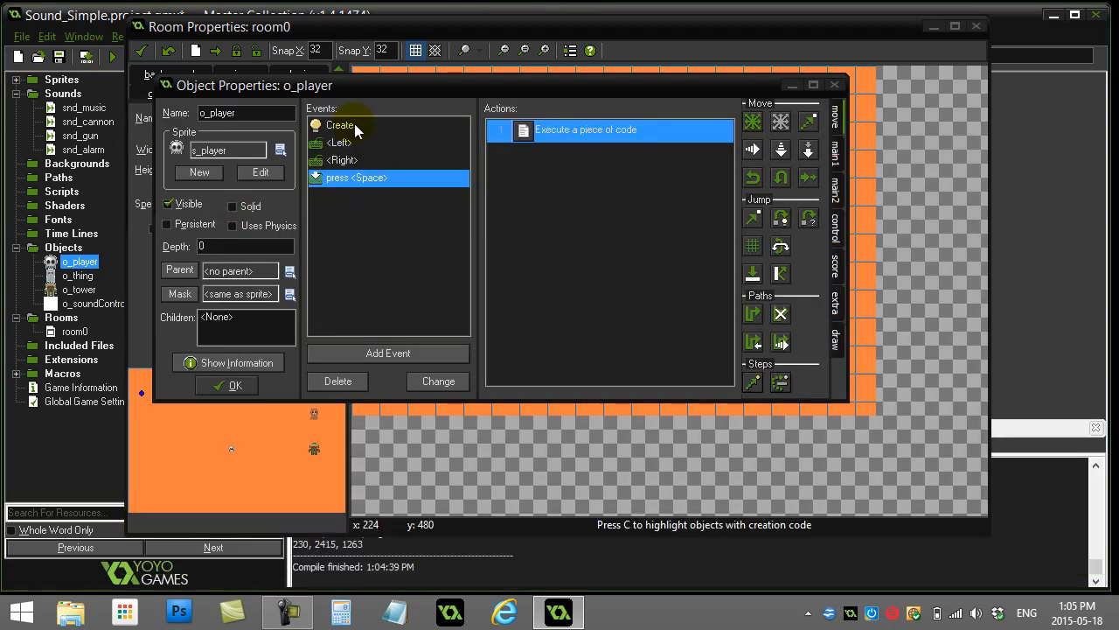
Set cannonSoundId to -4 in o_player's Create code and copy the variable name.
click(339, 124)
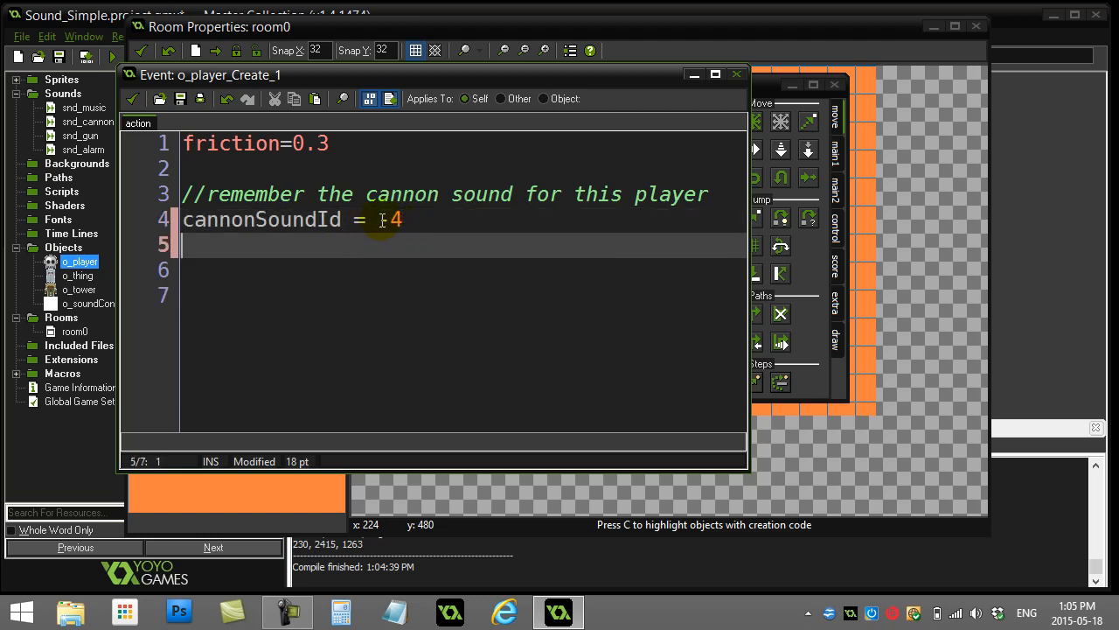
text(-)
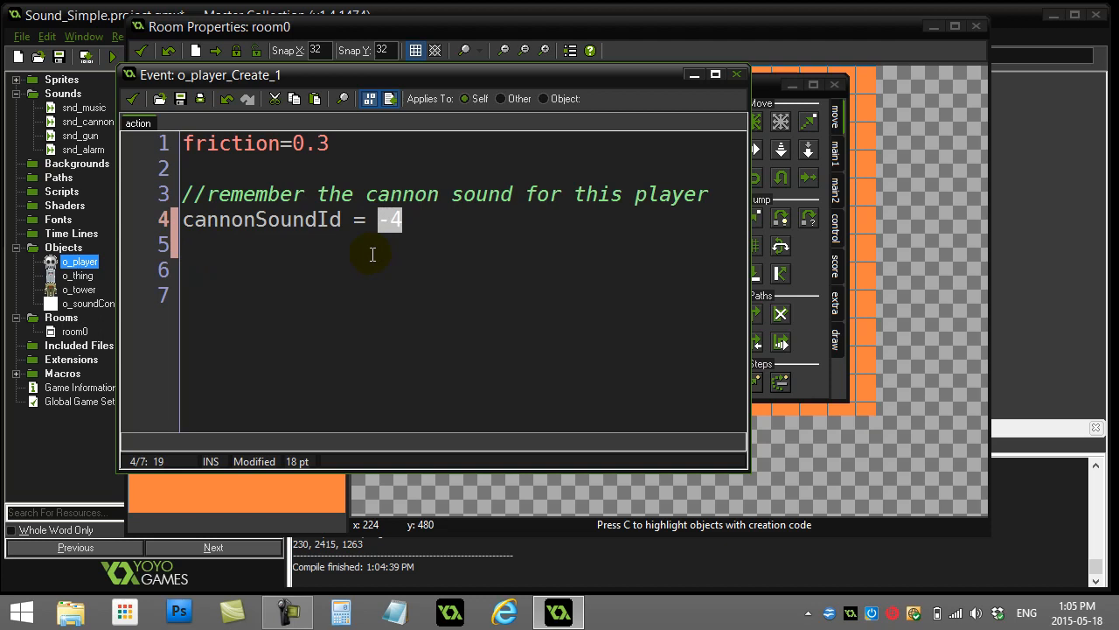
click(196, 245)
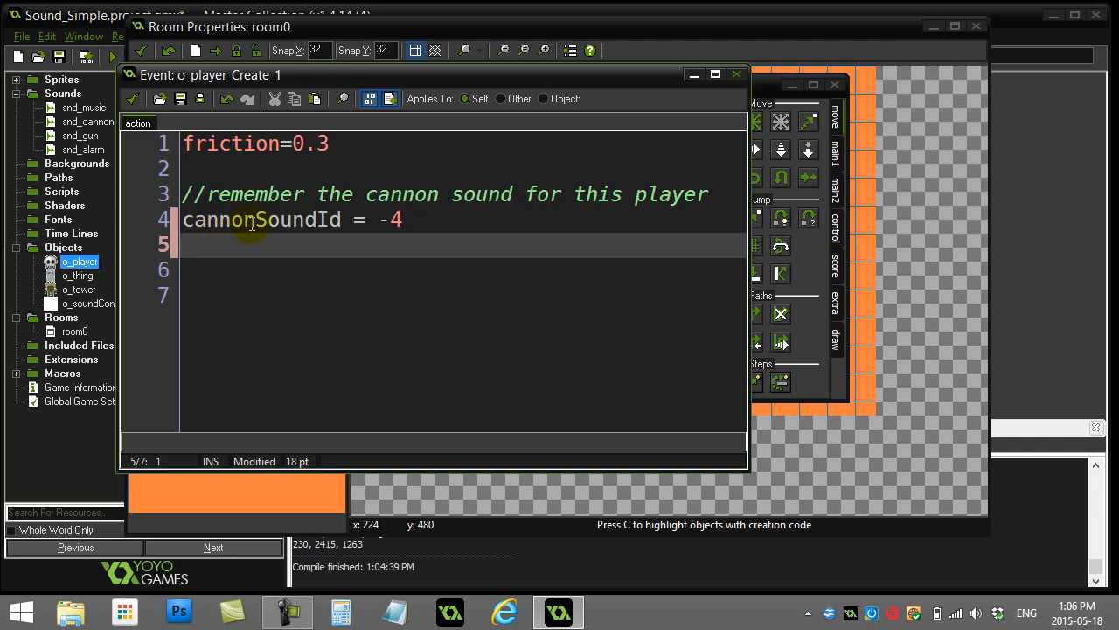
click(252, 220)
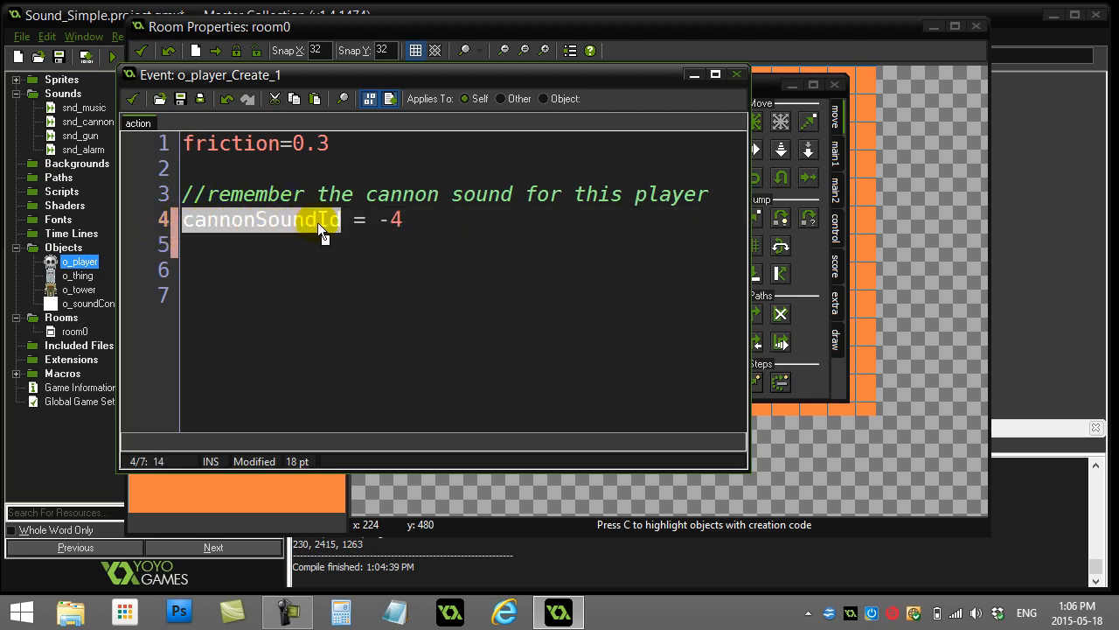
right_click(287, 227)
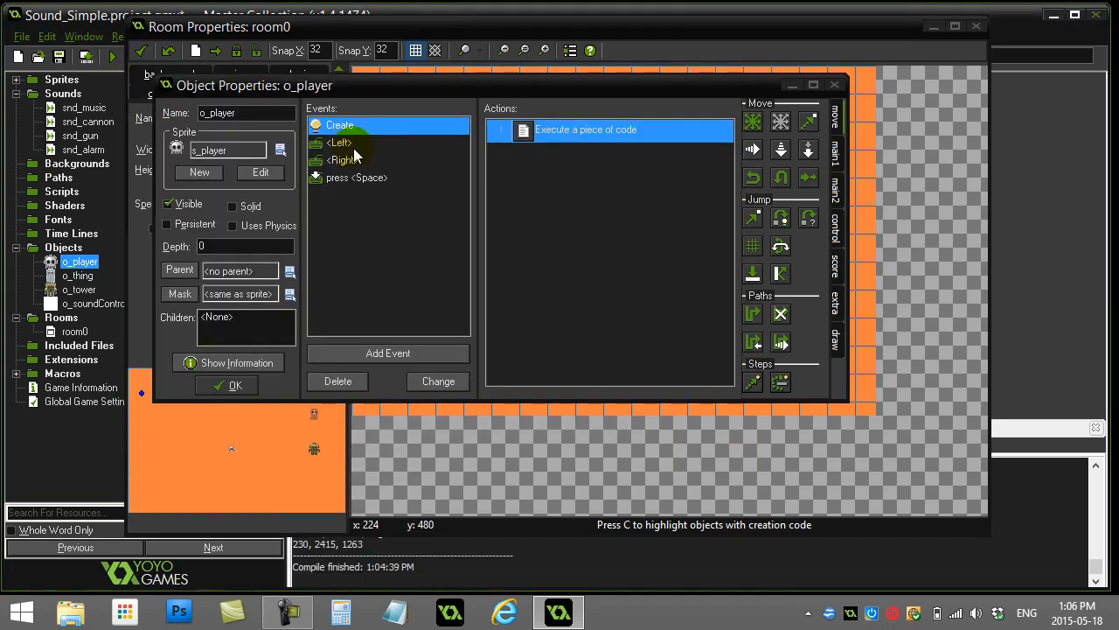
Prefix line 8's audio_play_sound(snd_cannon, 1, false) with 'cannonSoundId ='.
double_click(356, 177)
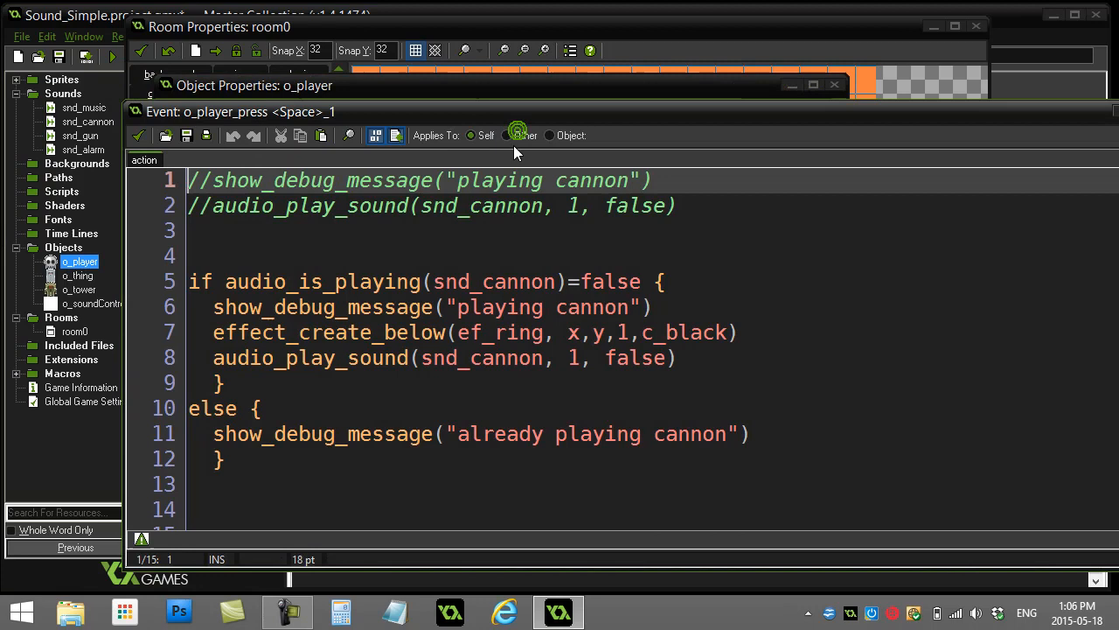
mouse_move(318, 413)
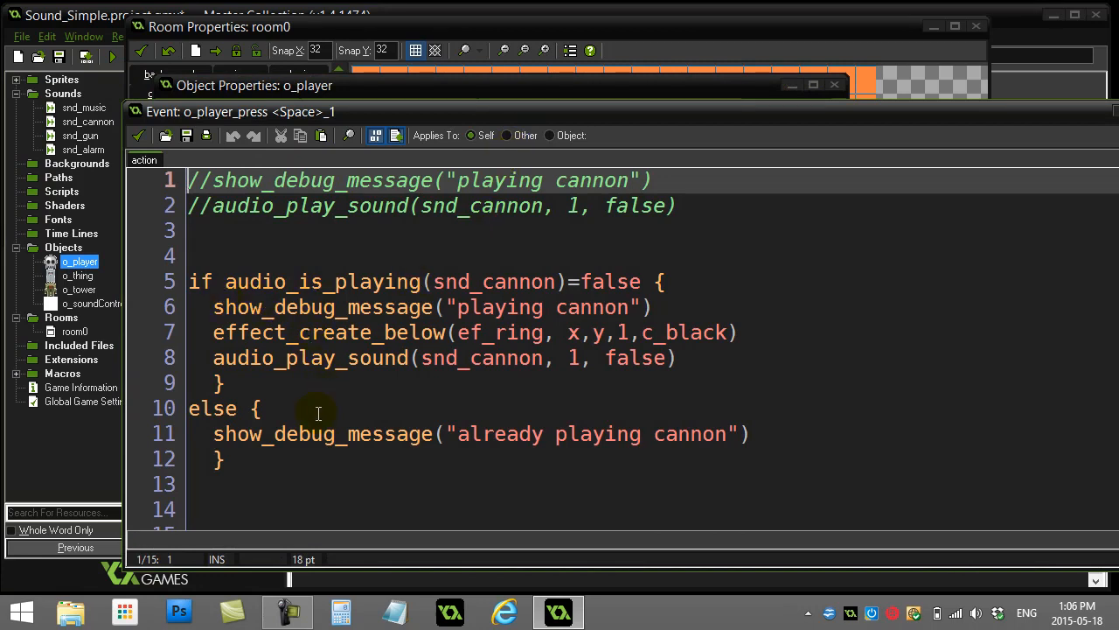
click(584, 358)
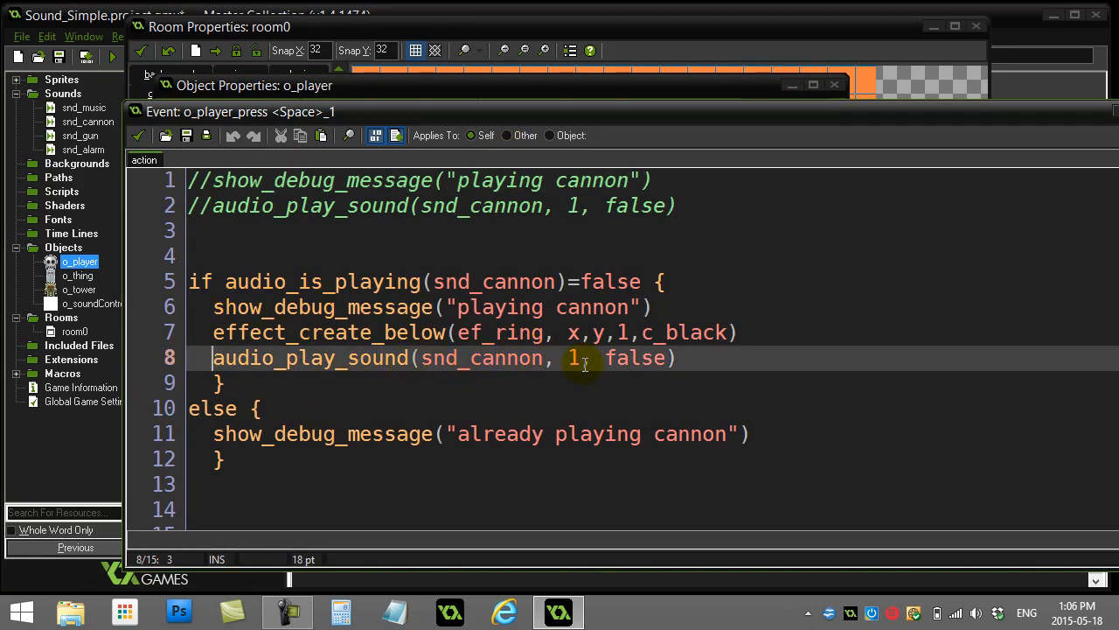
text(cannonSoundId)
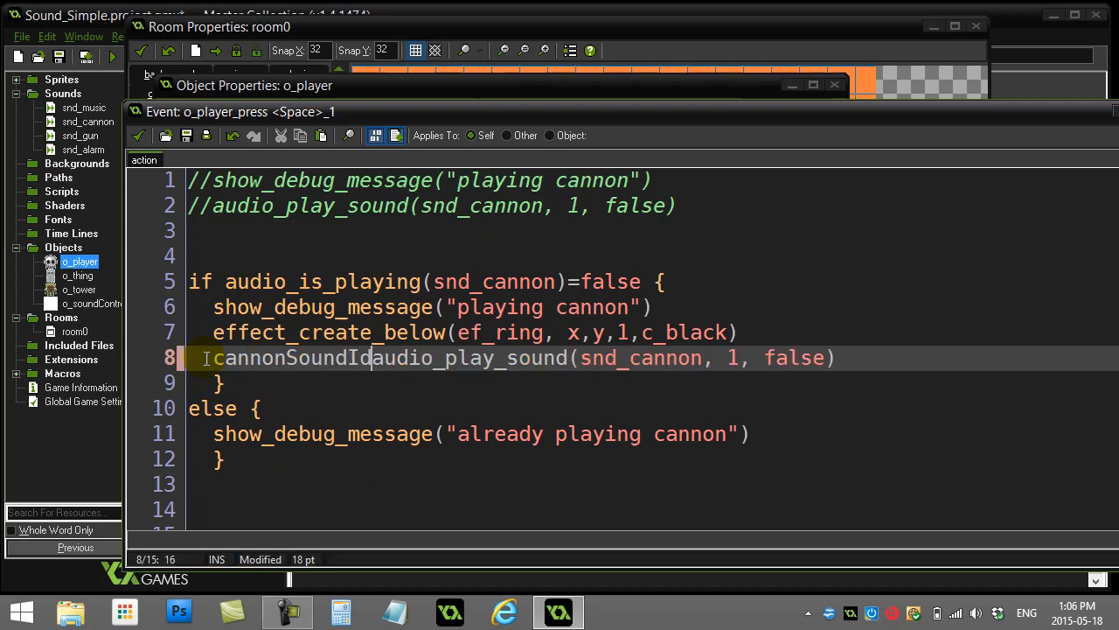
text(=)
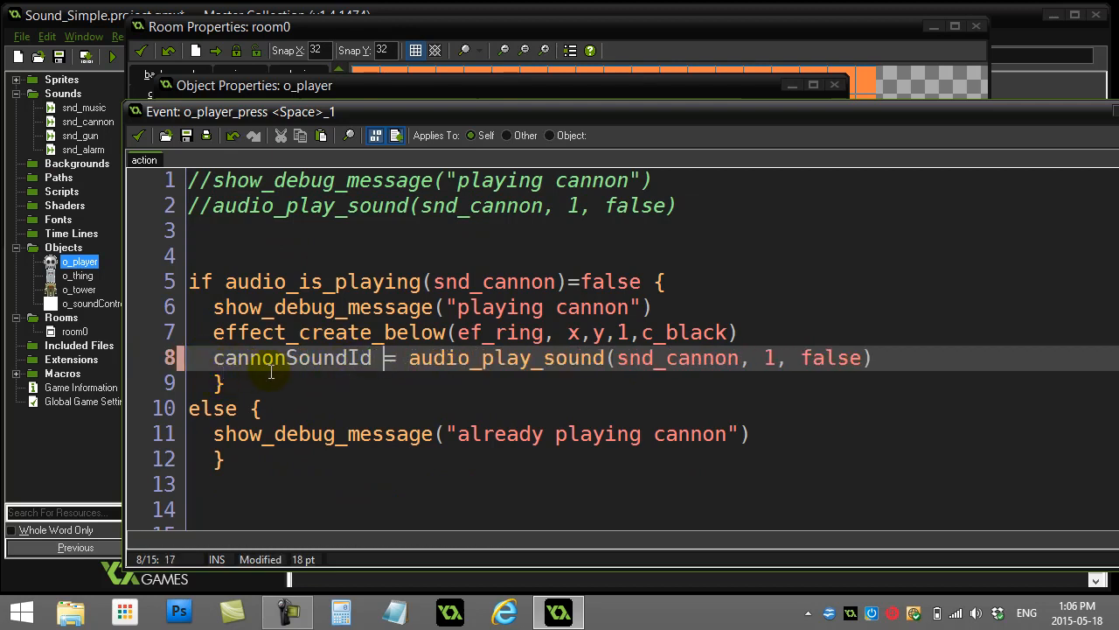
drag(408, 358, 901, 357)
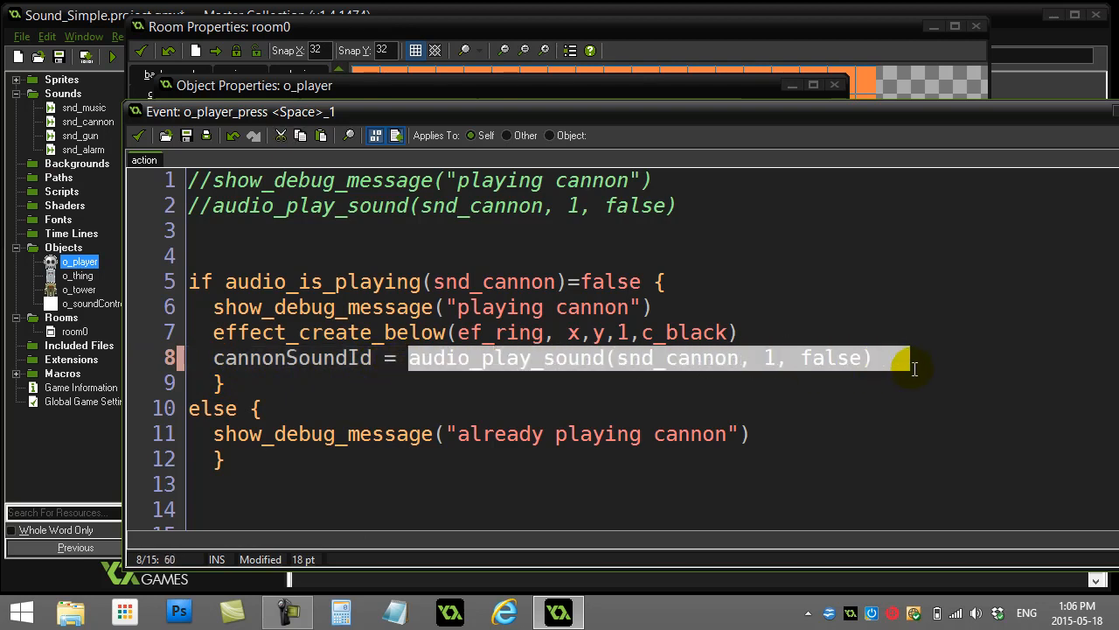
mouse_move(540, 364)
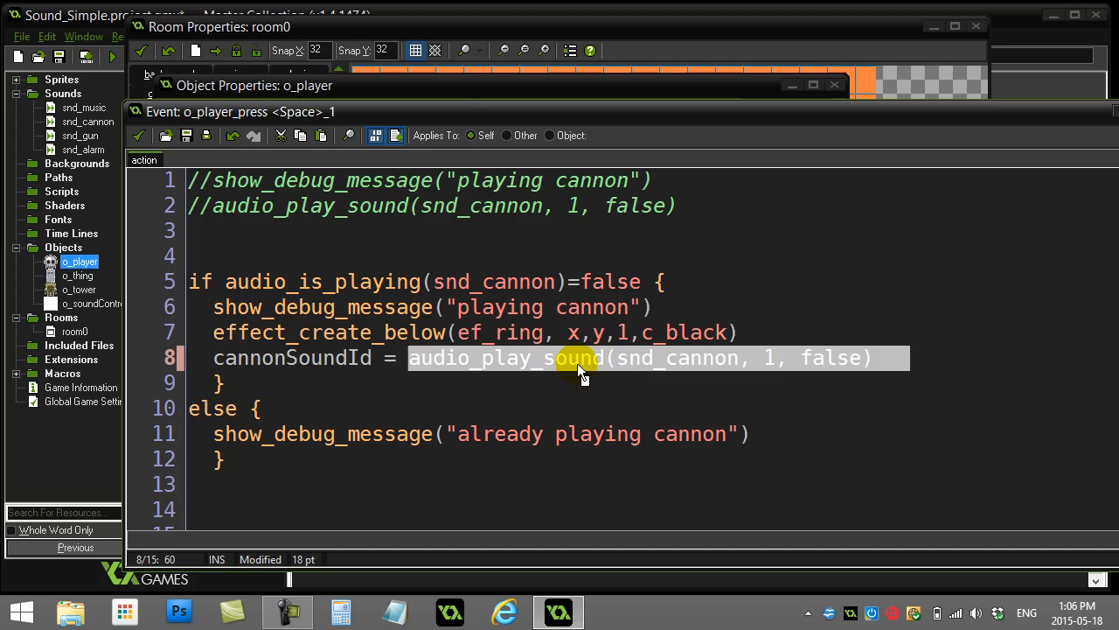
mouse_move(574, 364)
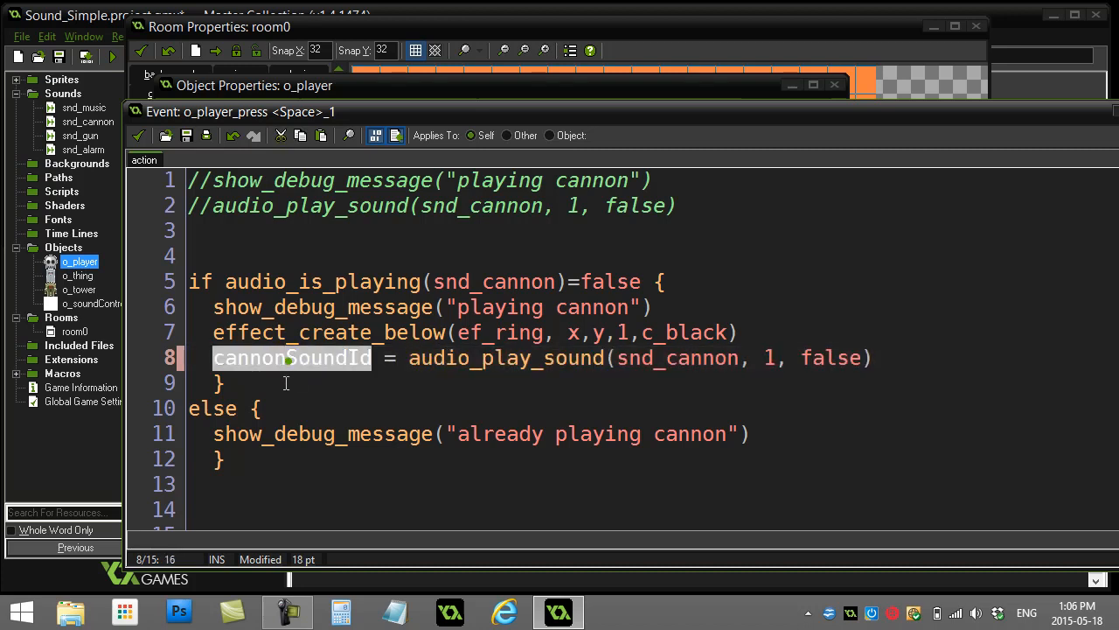
mouse_move(296, 367)
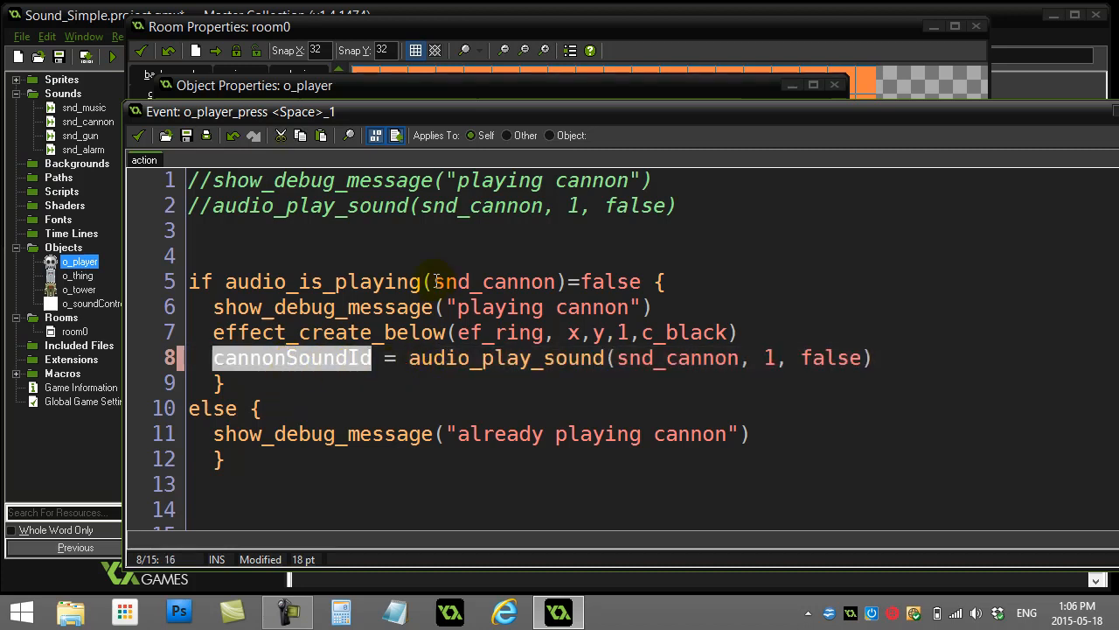
double_click(490, 281)
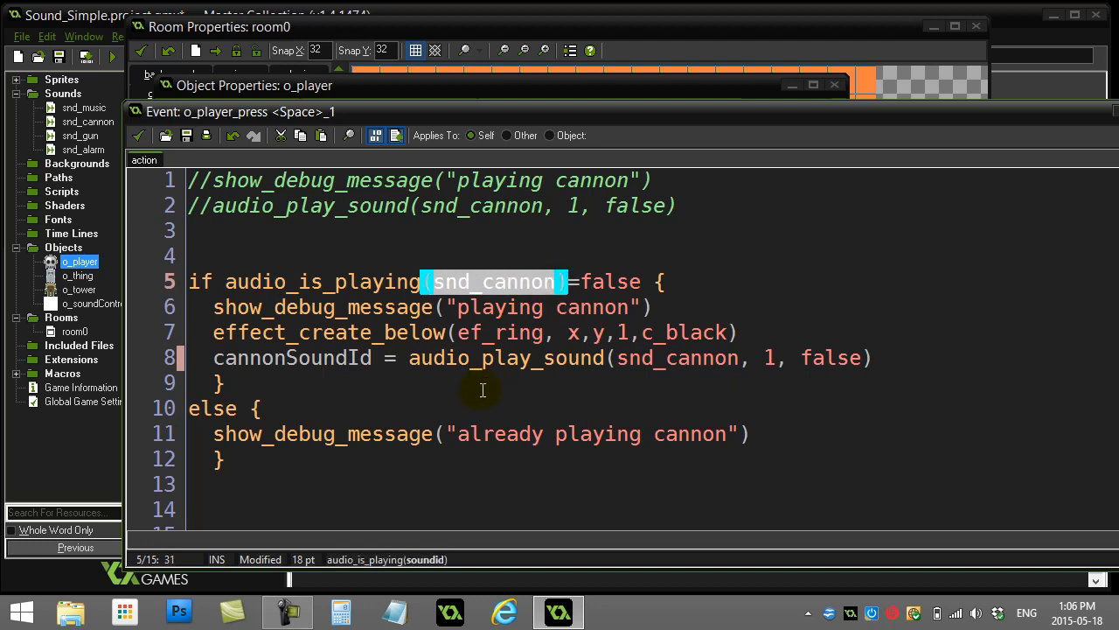
Change the if condition to test audio_is_playing(cannonSoundId) instead of snd_cannon.
text(cannonSoundId)
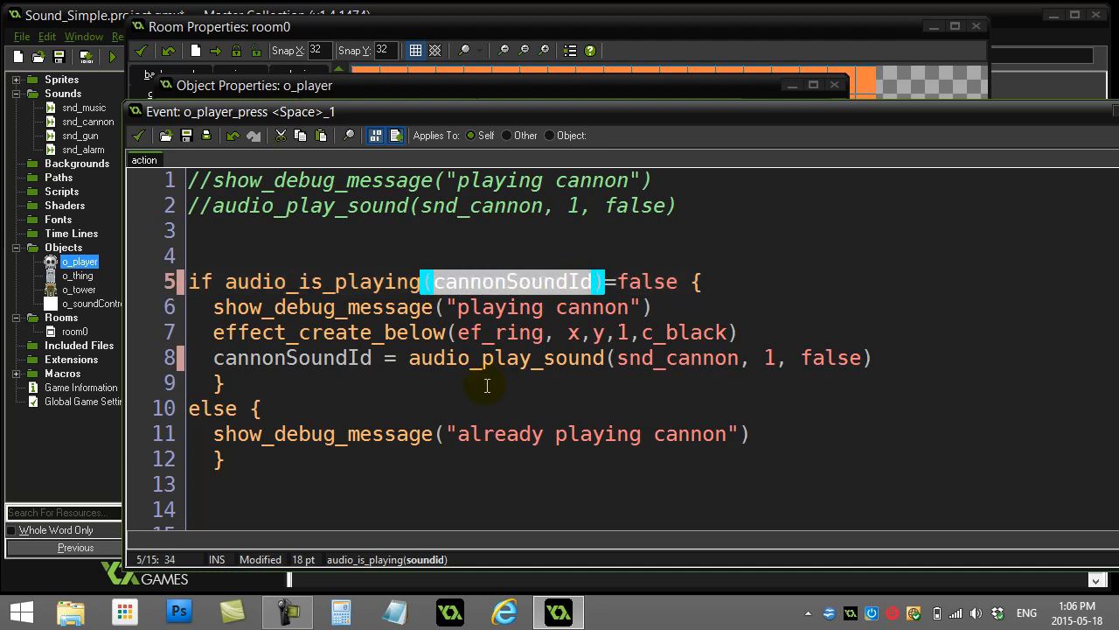
click(487, 385)
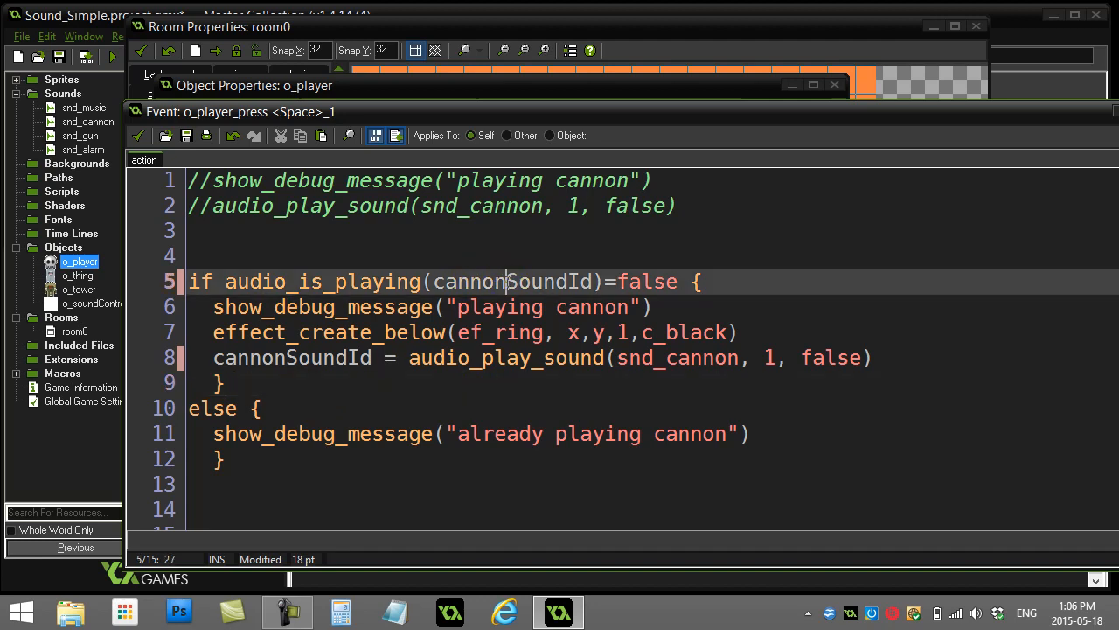
double_click(510, 281)
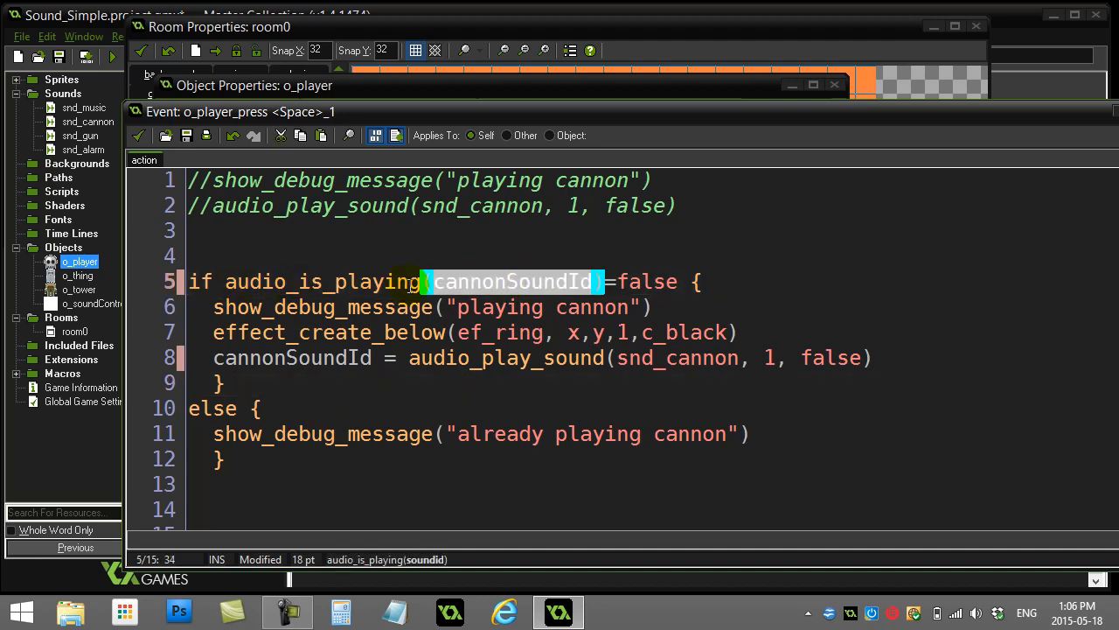
double_click(510, 281)
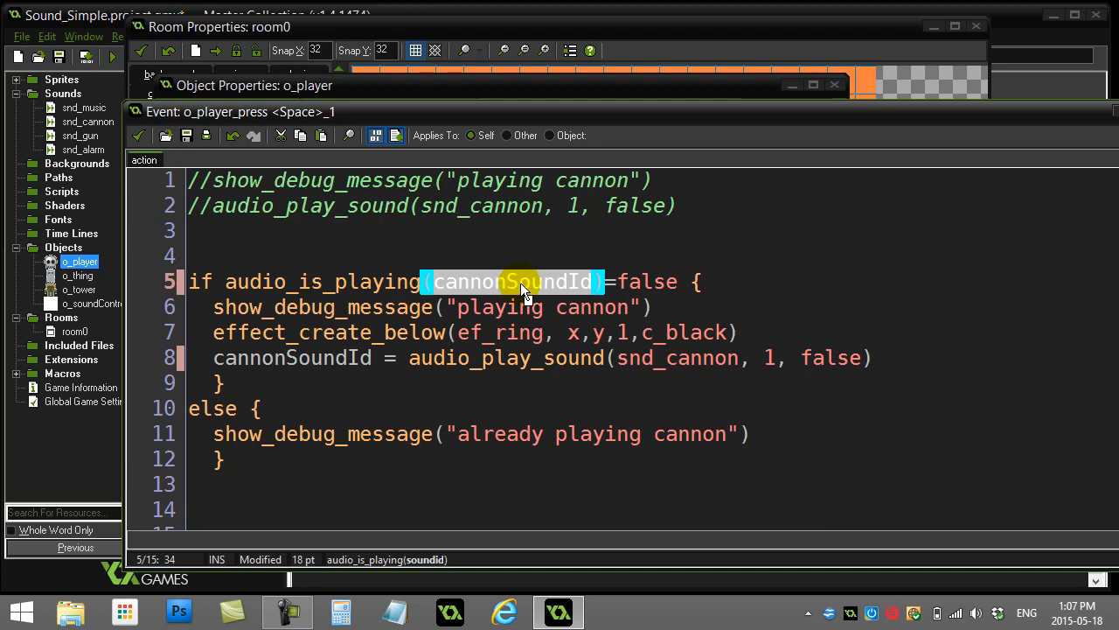
mouse_move(443, 373)
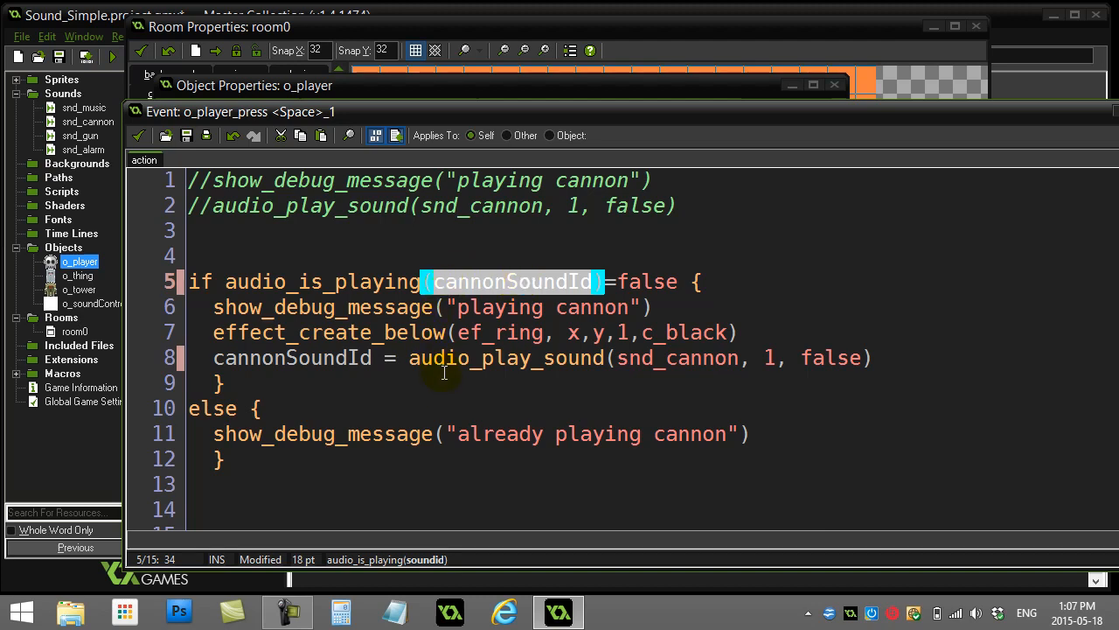
Check the line 8 cannonSoundId assignment against the if condition, then start a test run.
double_click(488, 358)
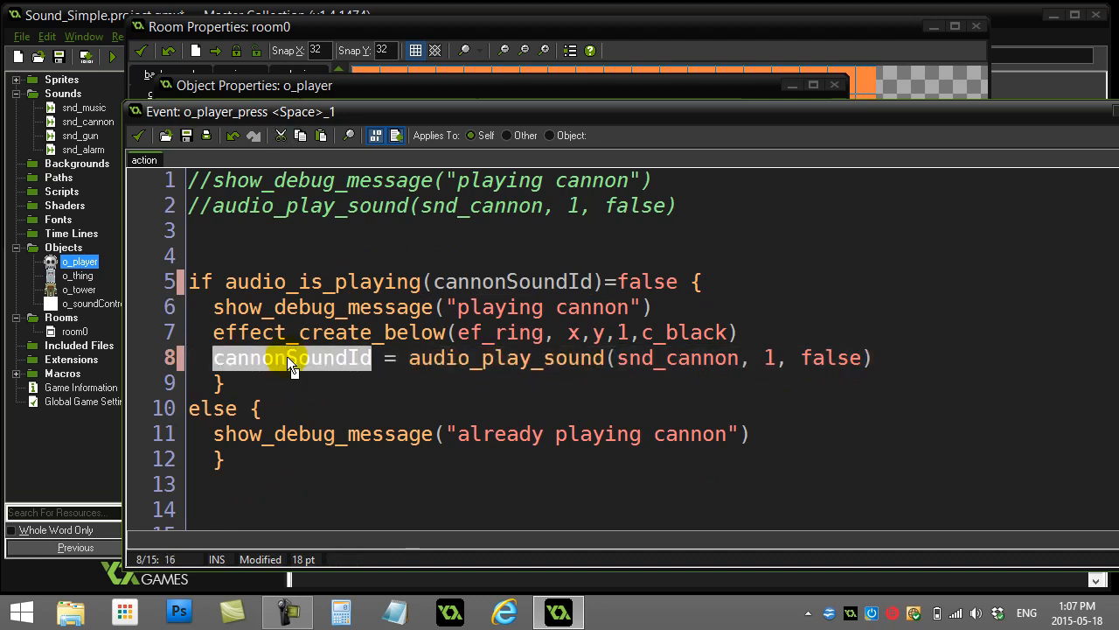
mouse_move(225, 364)
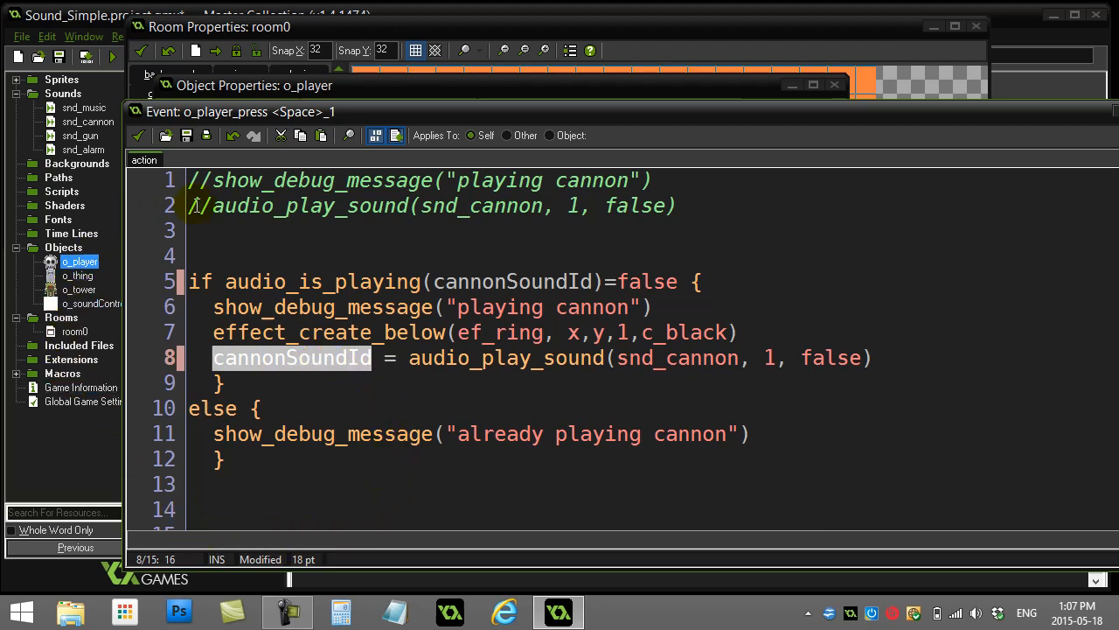
double_click(512, 281)
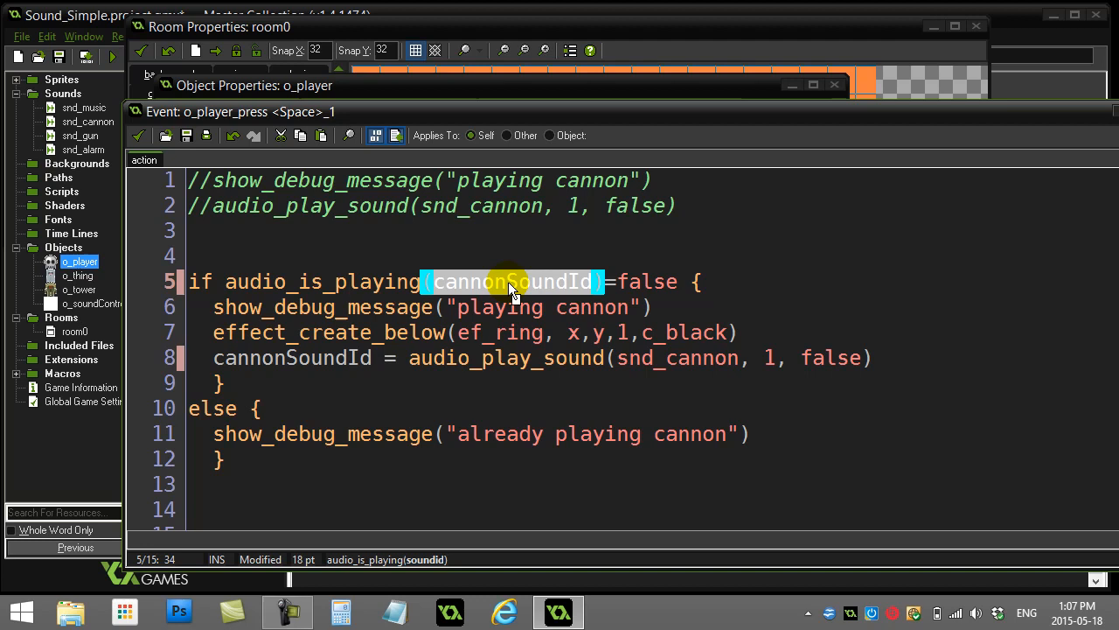
mouse_move(416, 395)
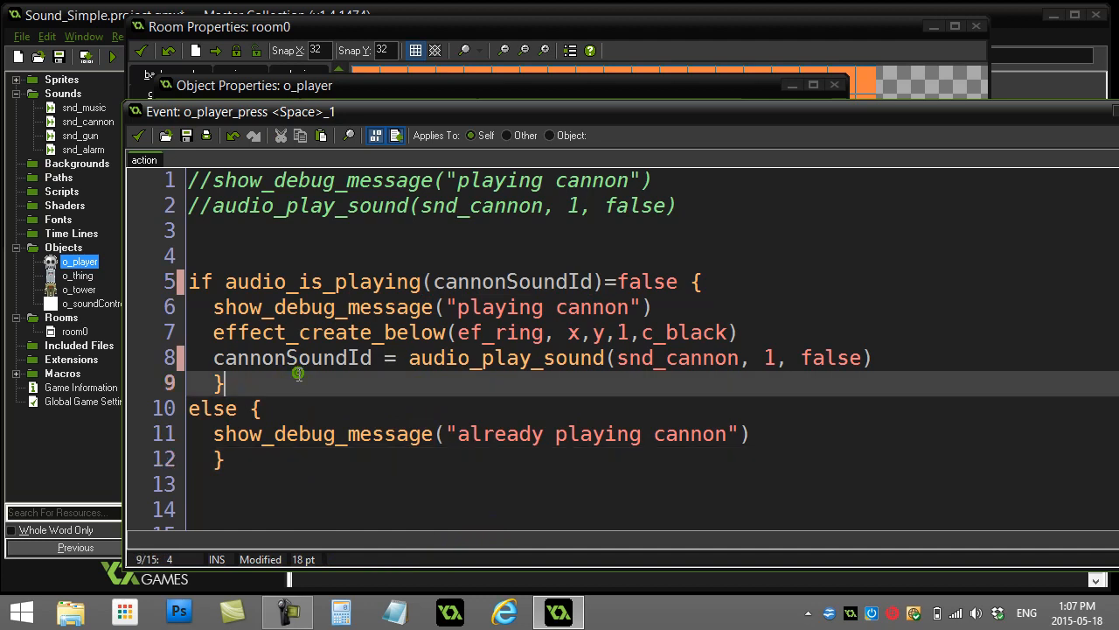
double_click(511, 282)
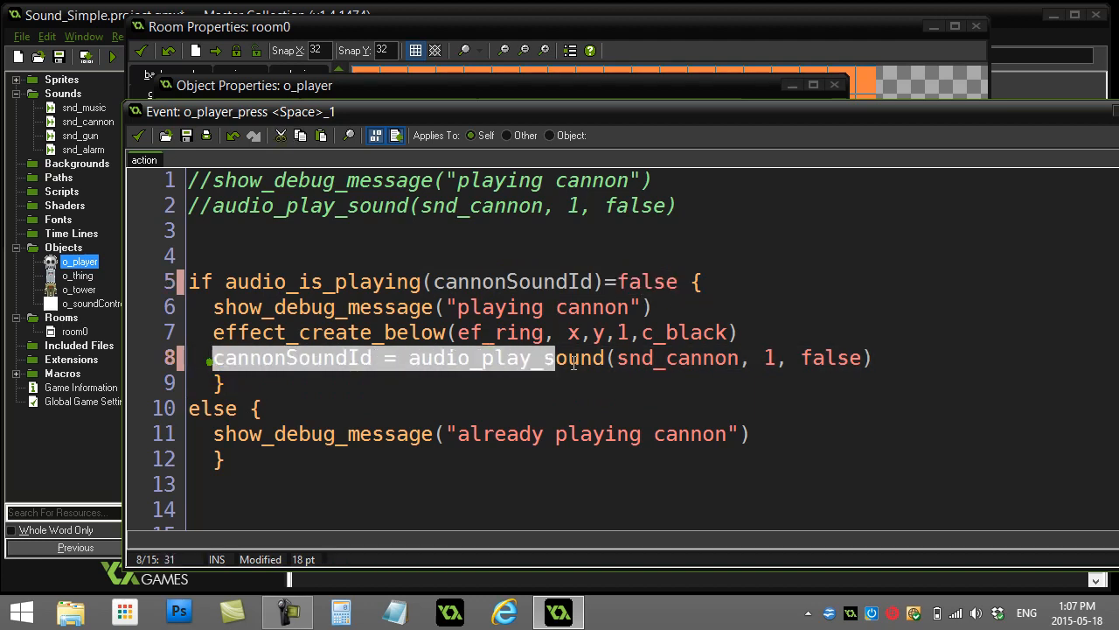
click(284, 358)
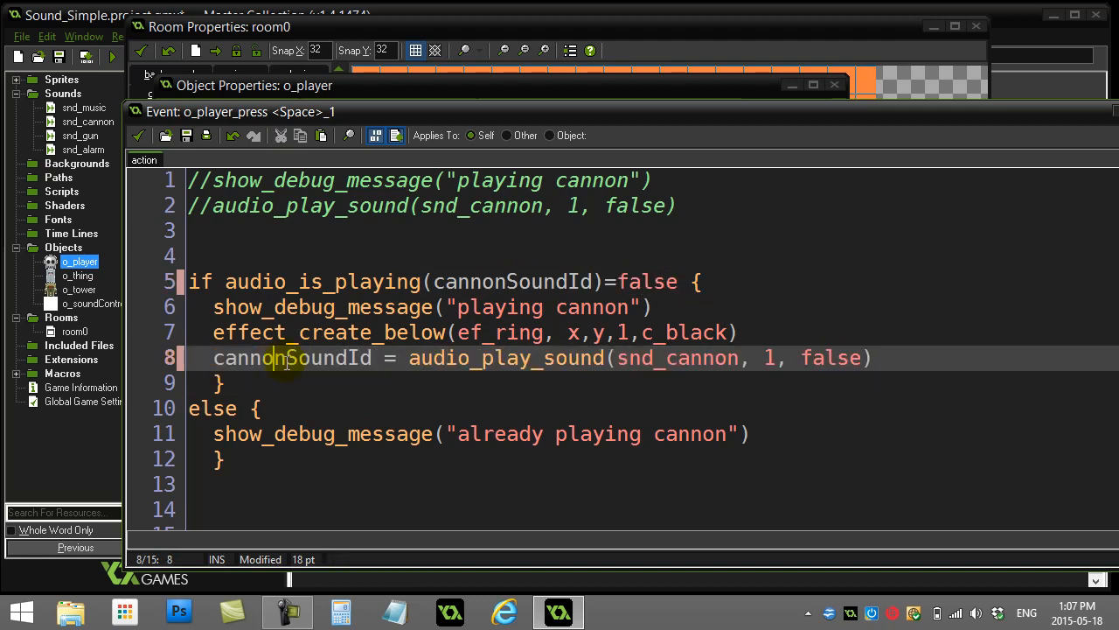
double_click(281, 358)
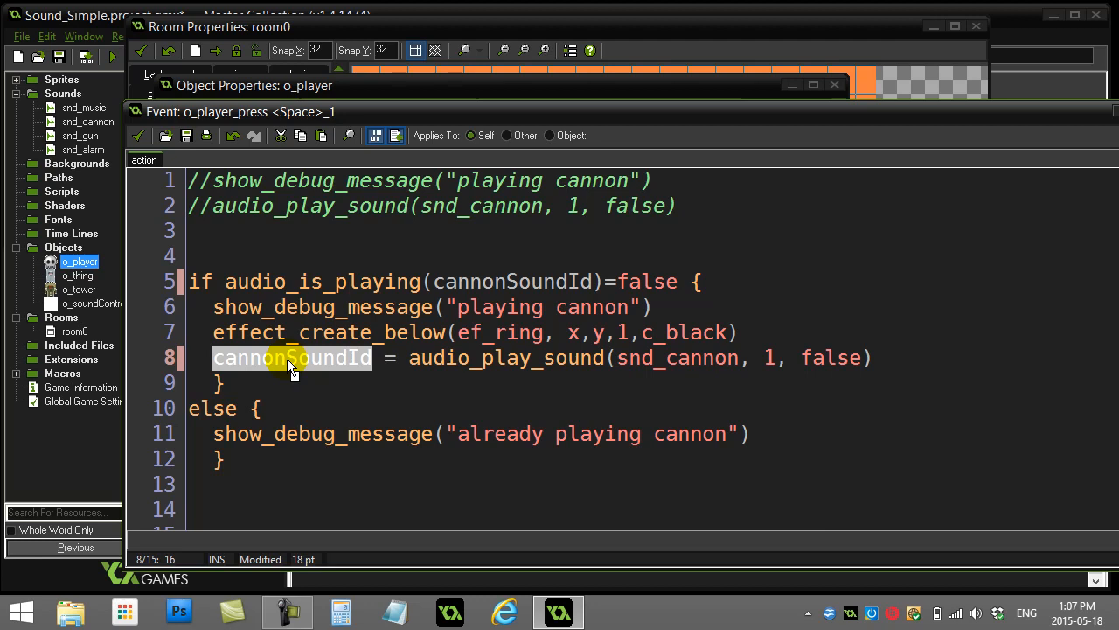
click(311, 384)
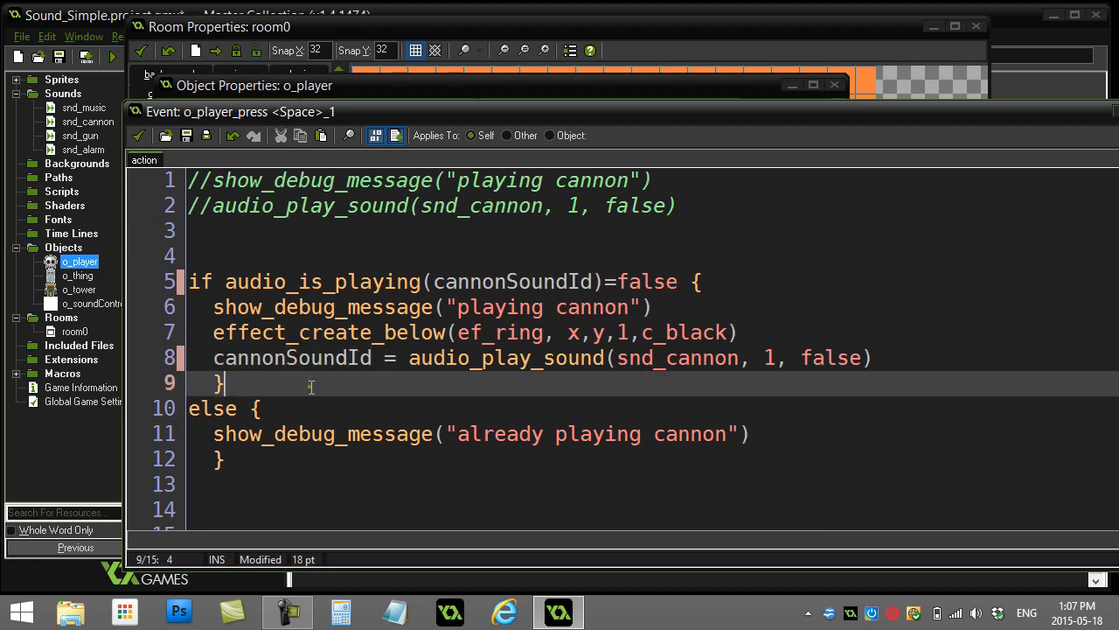
mouse_move(326, 387)
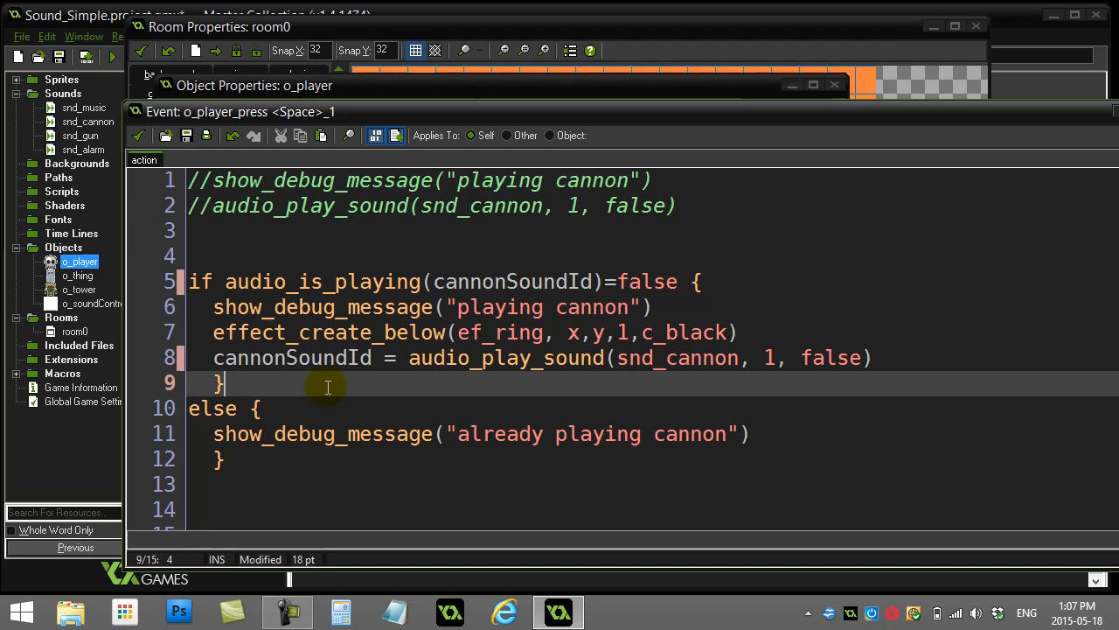
mouse_move(288, 394)
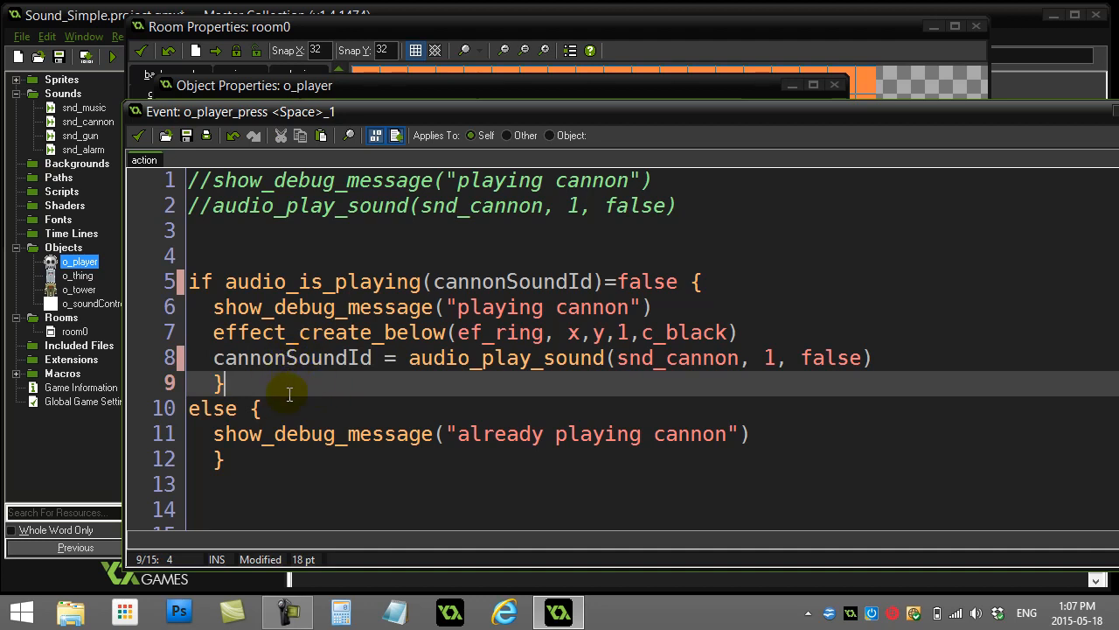
mouse_move(300, 380)
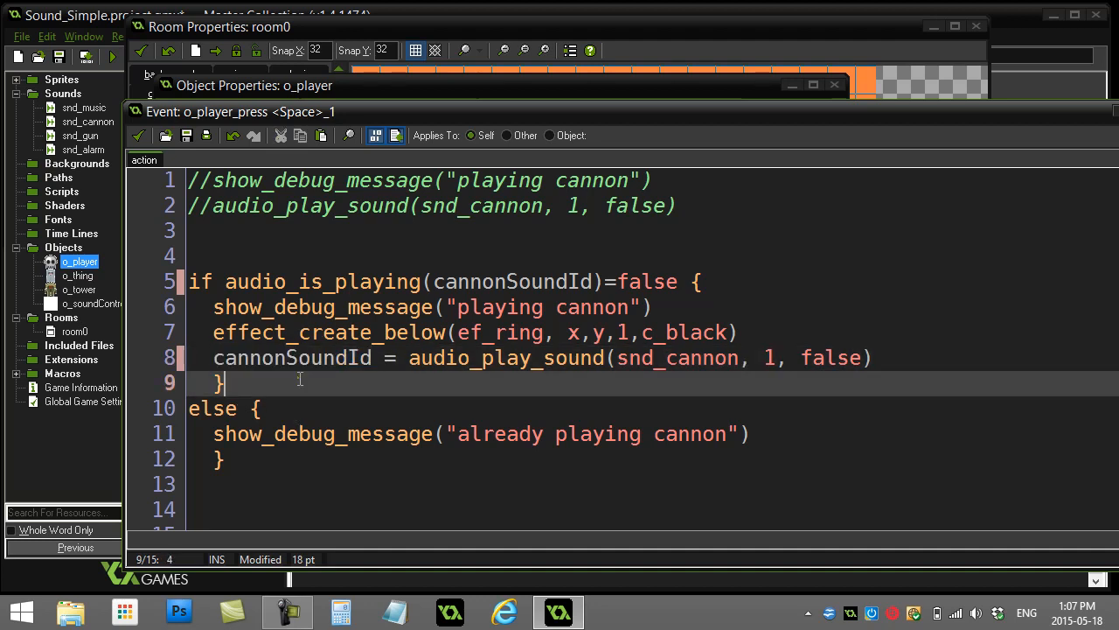
click(507, 282)
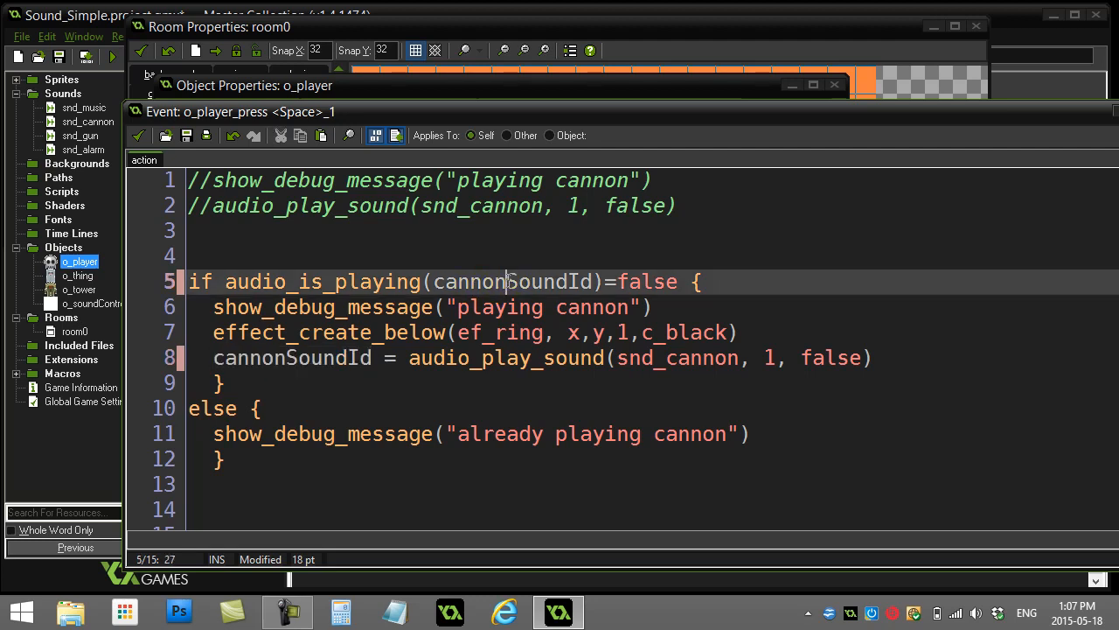
click(399, 381)
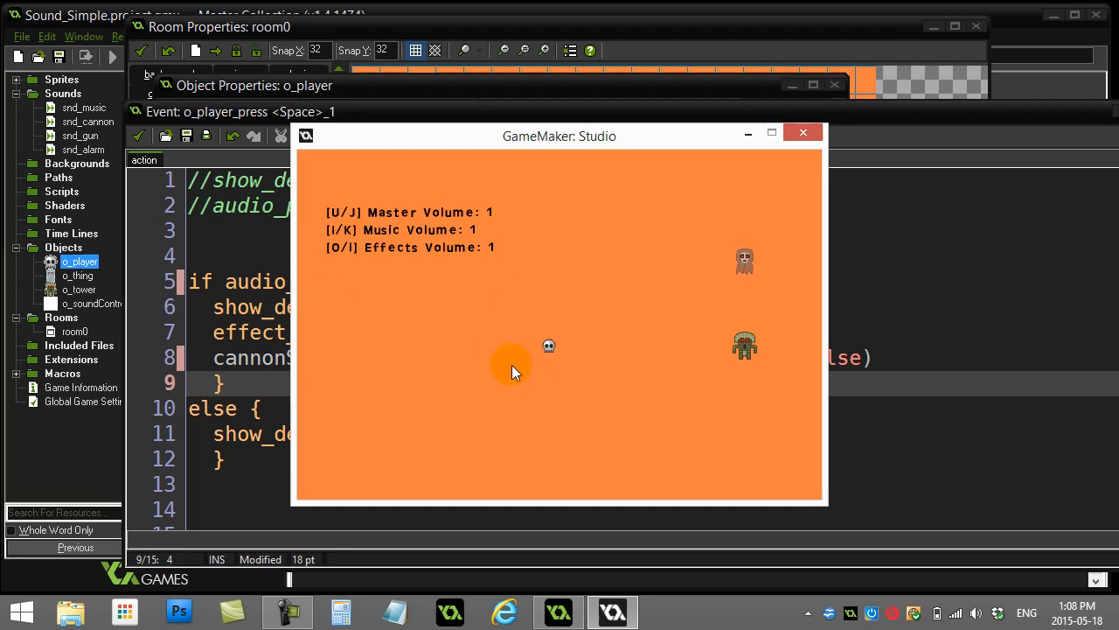
mouse_move(772, 133)
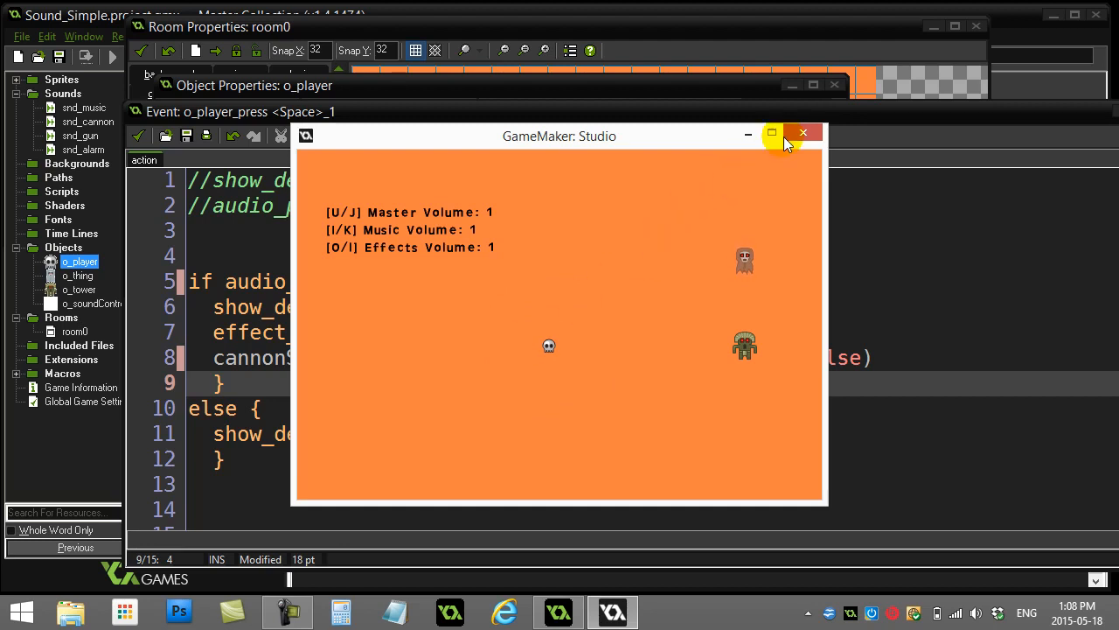
click(803, 133)
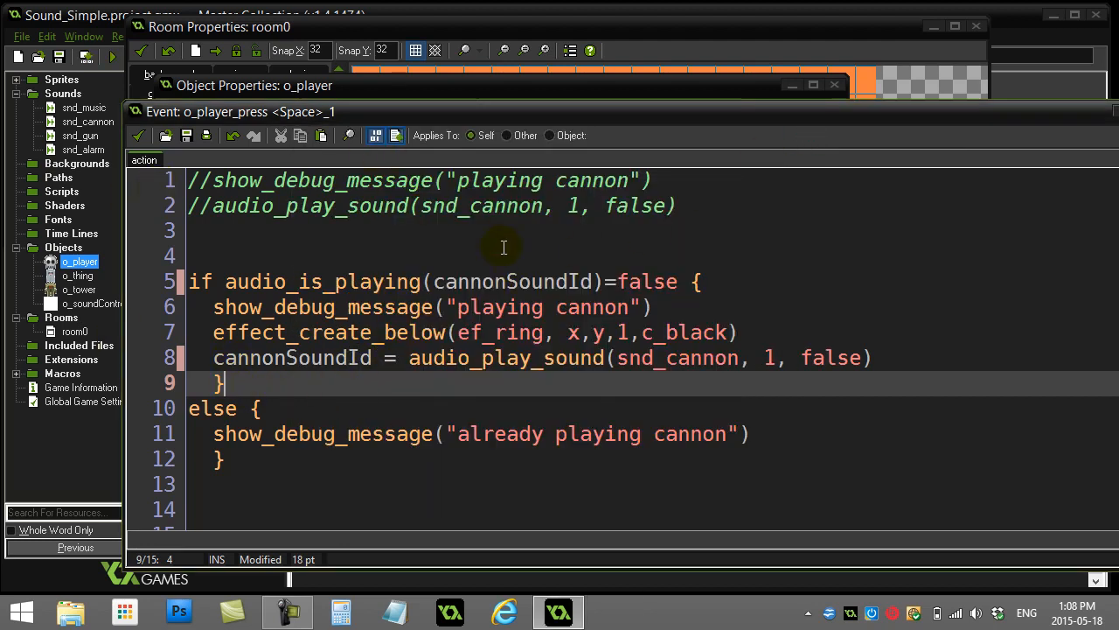
Close the Space press code, Object Properties and Room Properties windows.
double_click(512, 281)
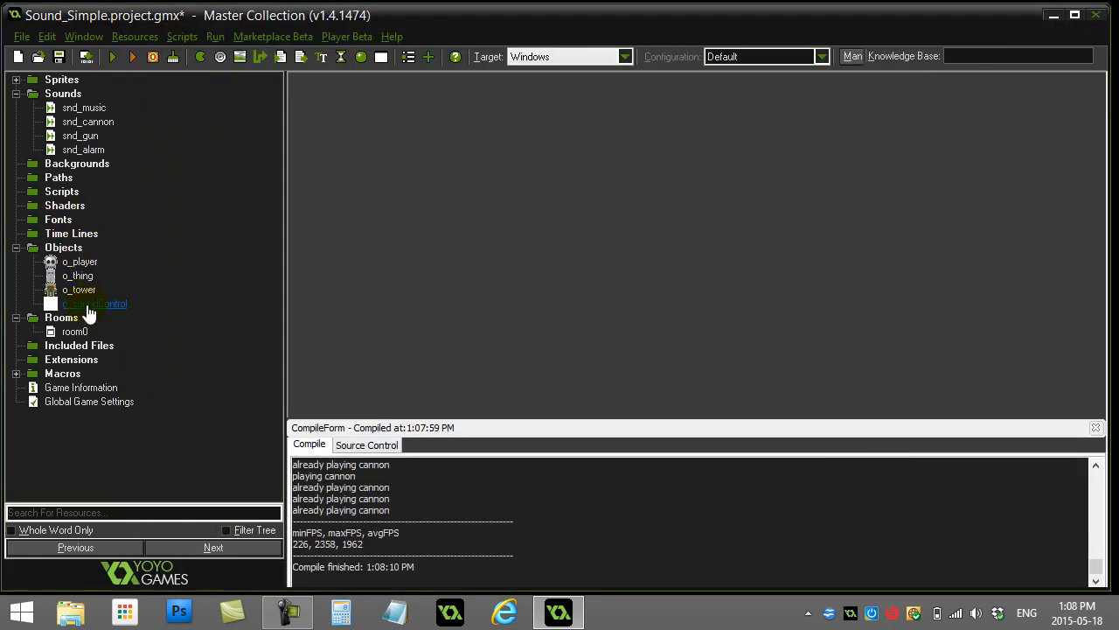
Delete line 5 'global.bgMusicId = -4' from o_soundControl's Create code and close the editor.
double_click(94, 304)
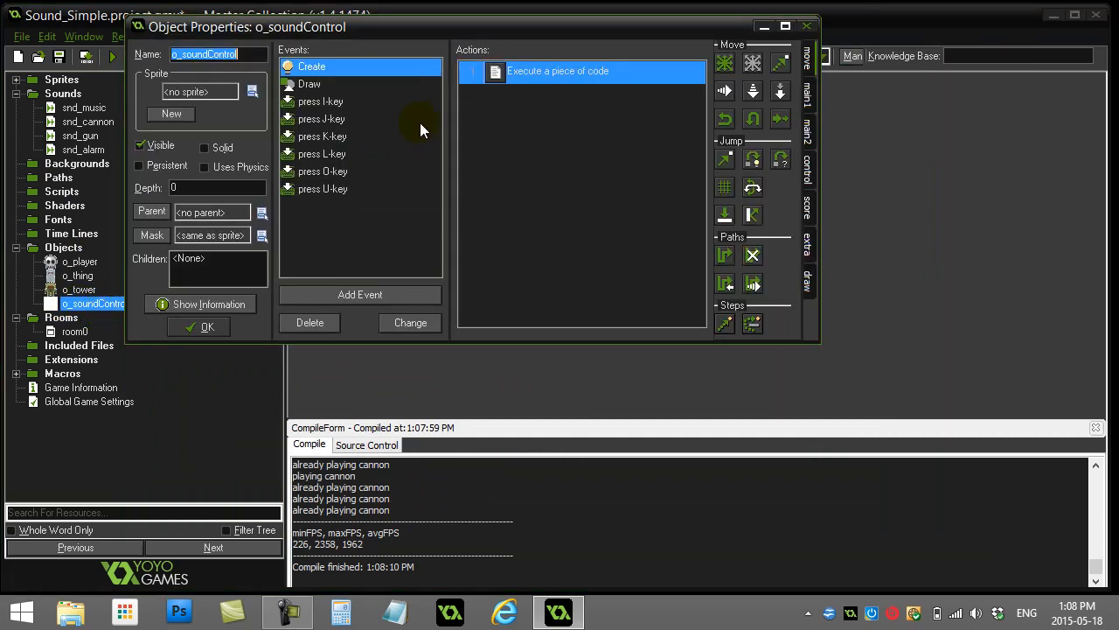
double_click(579, 71)
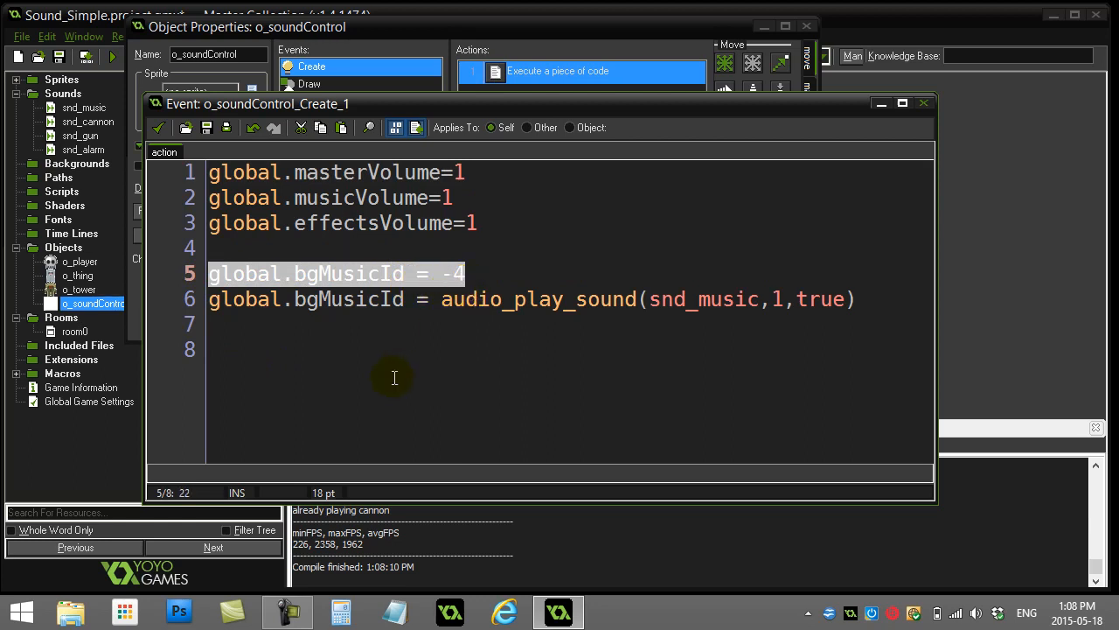
key(Delete)
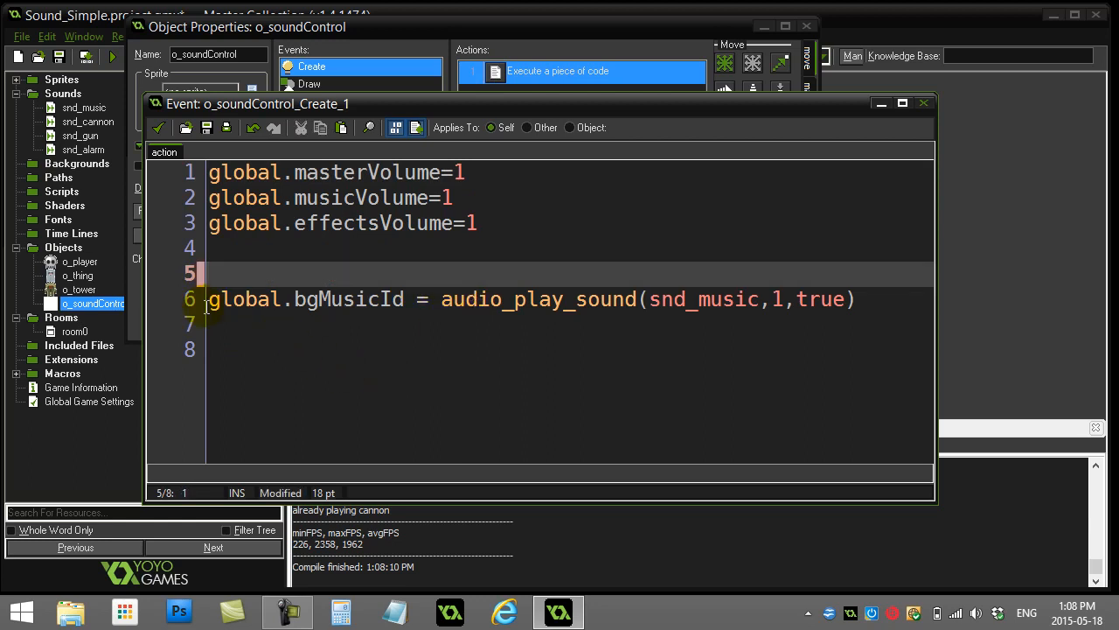
click(863, 299)
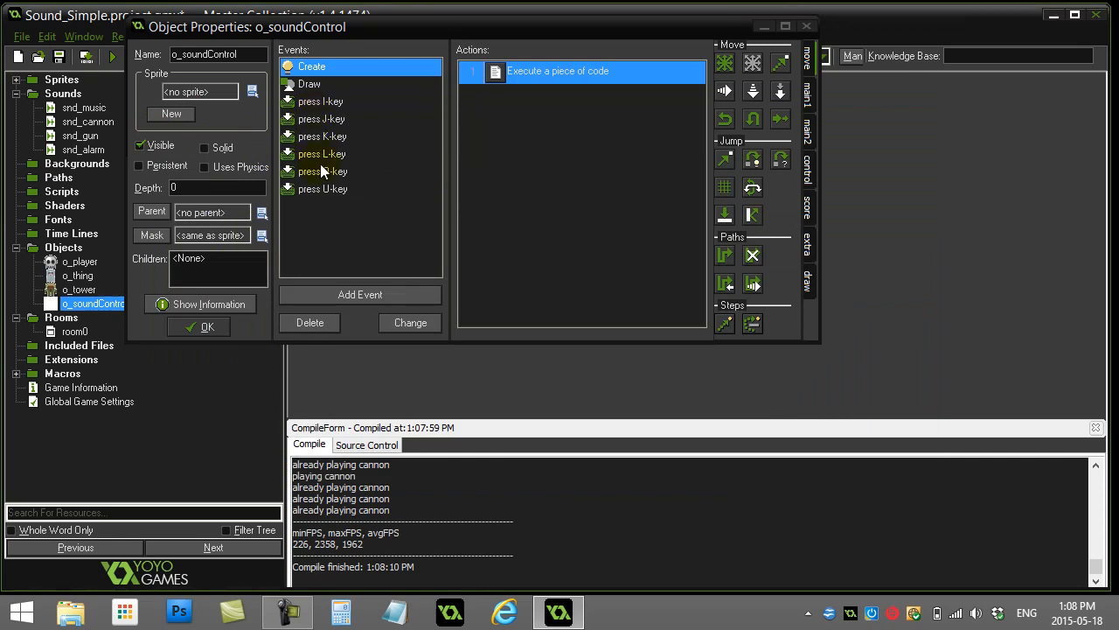
mouse_move(328, 172)
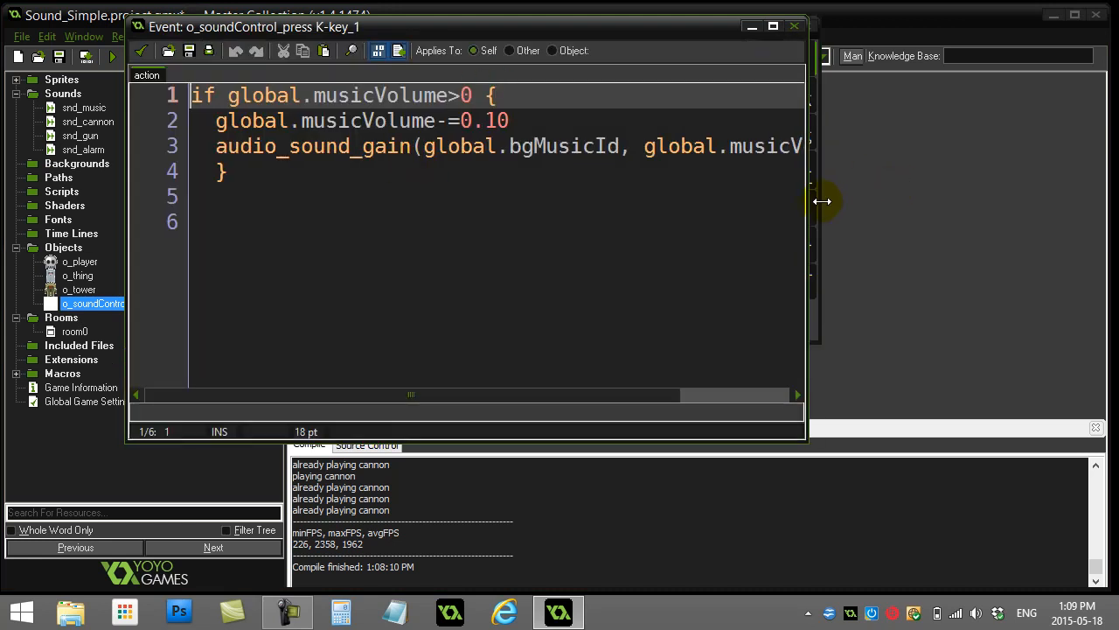
Widen the K-key code window to view the full audio_sound_gain line on global.bgMusicId.
drag(822, 202, 1053, 202)
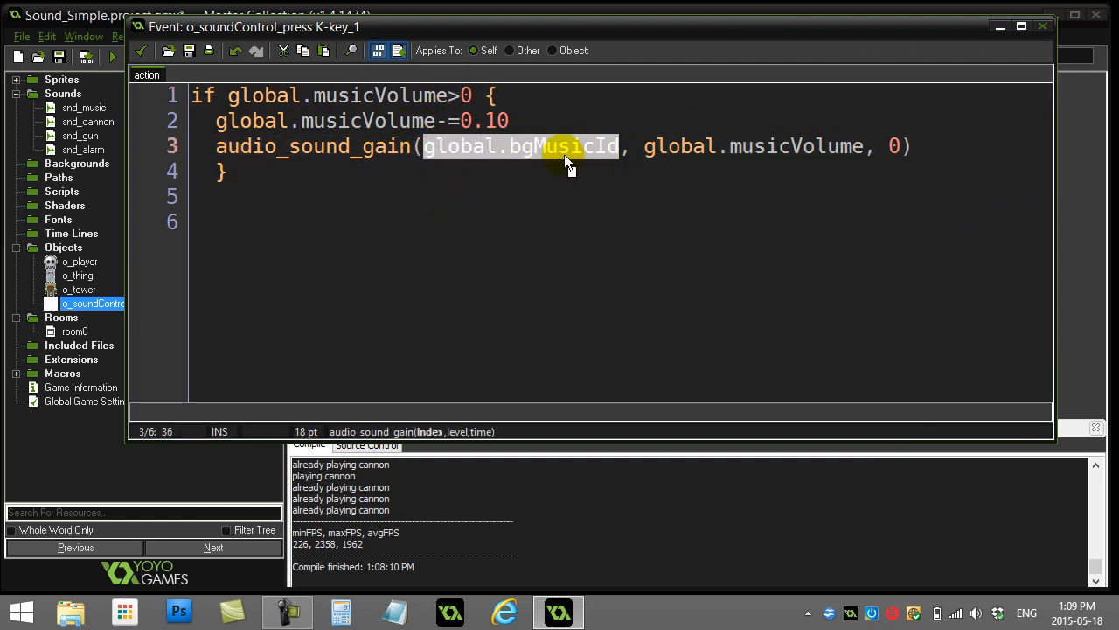
mouse_move(510, 156)
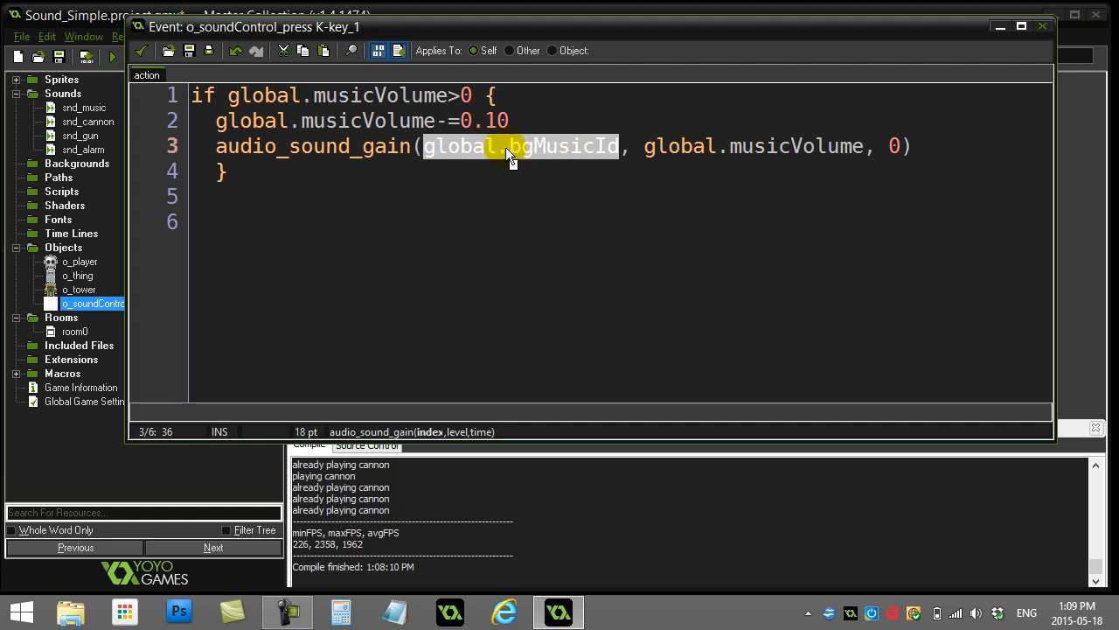
click(226, 170)
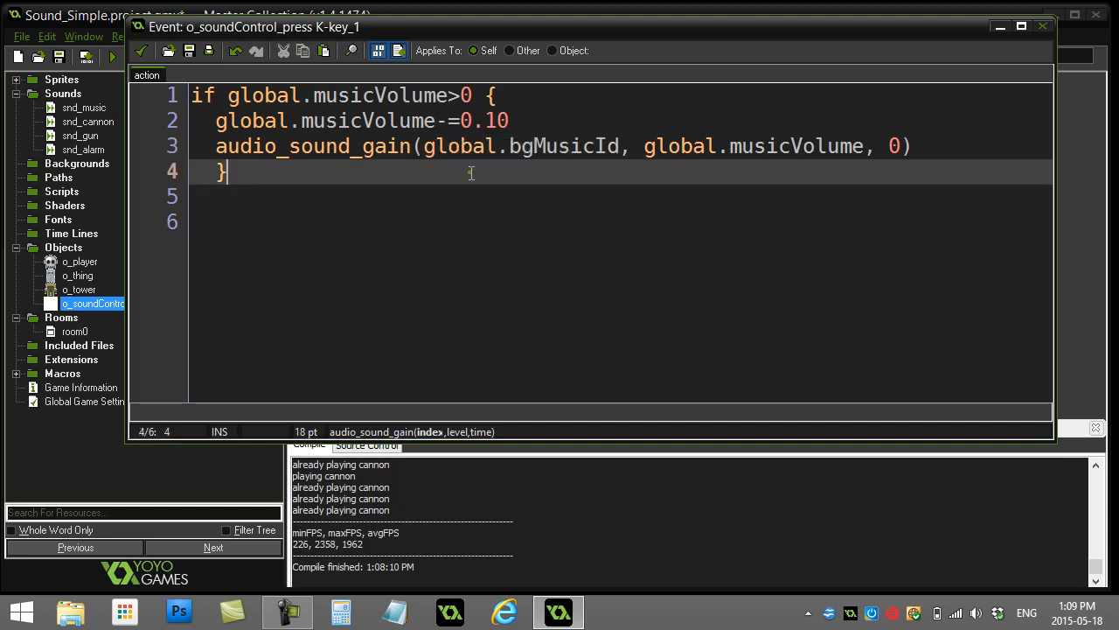